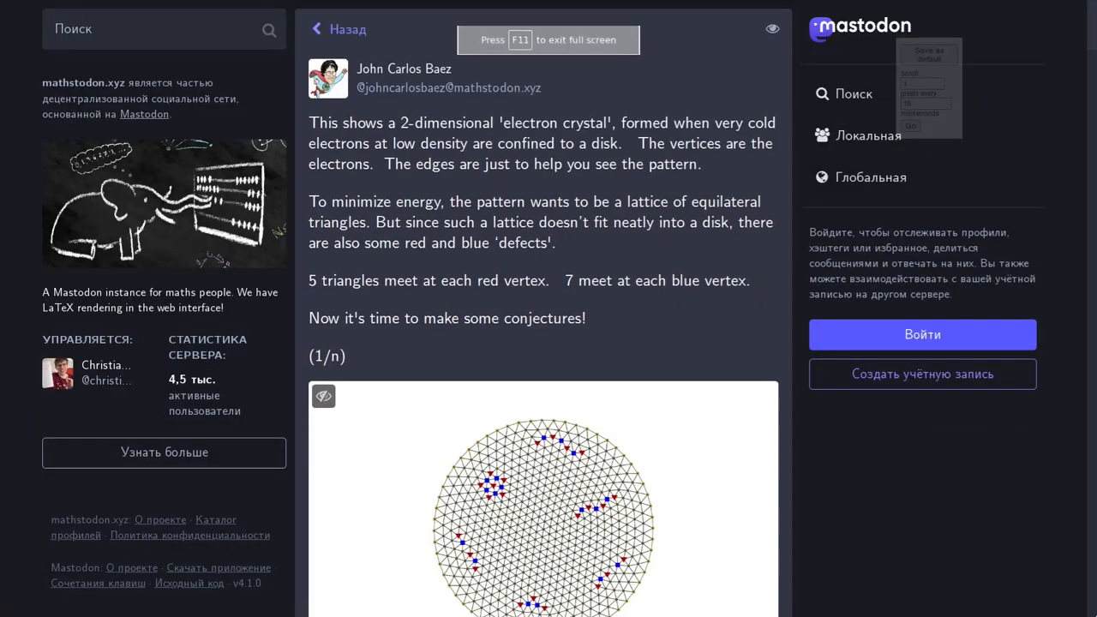
- Scroll through the Mastodon electron-crystal thread and the Wigner crystal page description
{"action": "scroll", "scroll_direction": "down", "scroll_amount": 3}
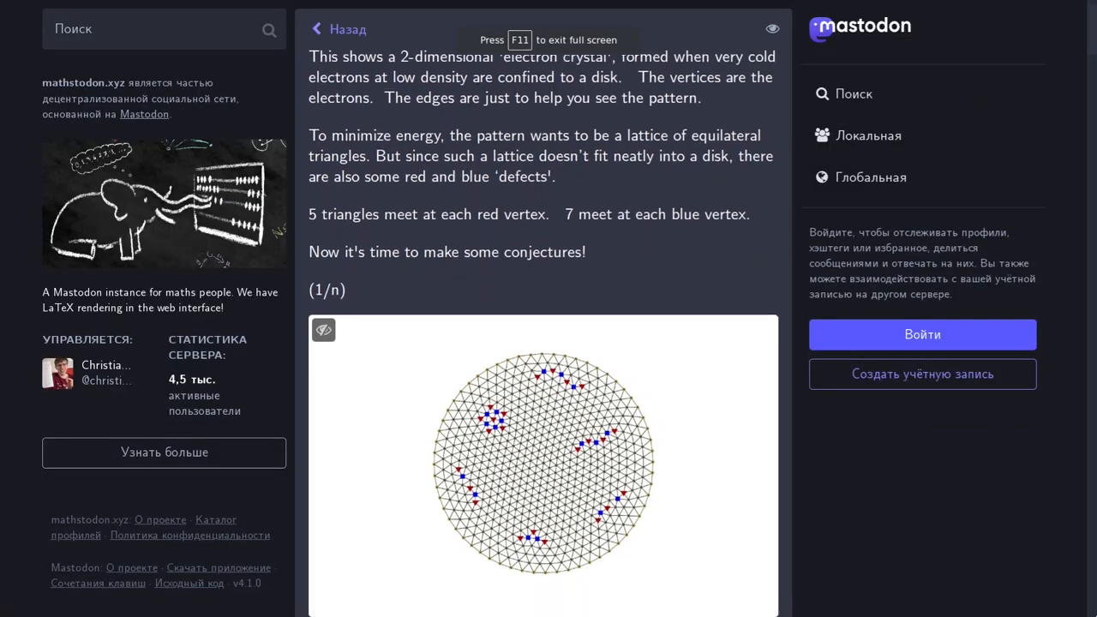
{"action": "scroll", "scroll_direction": "down", "scroll_amount": 3}
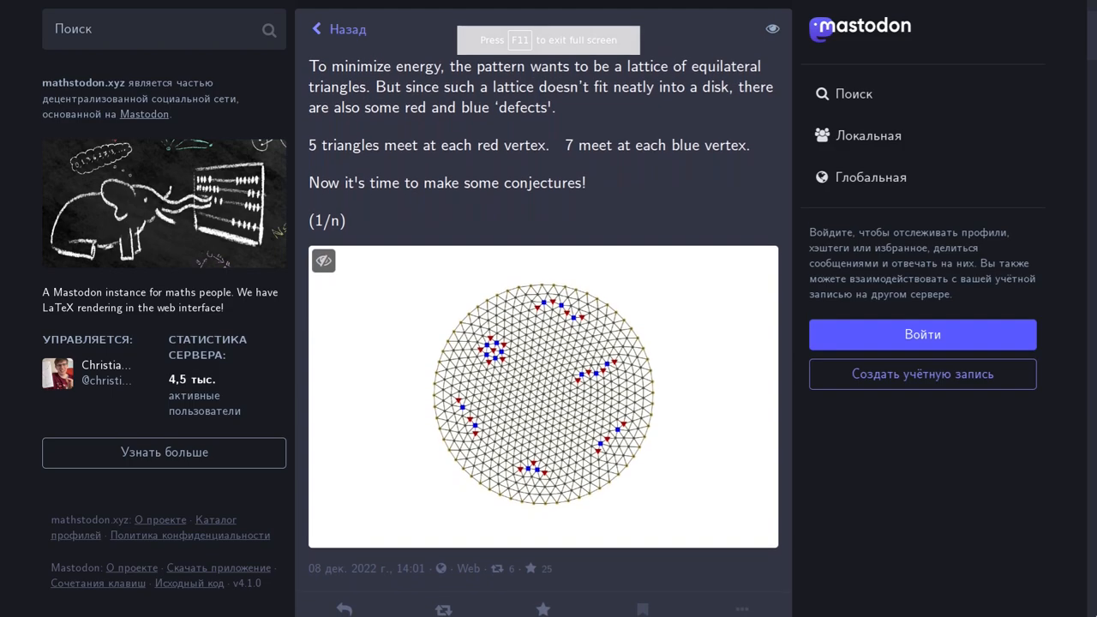
{"action": "scroll", "scroll_direction": "down", "scroll_amount": 3}
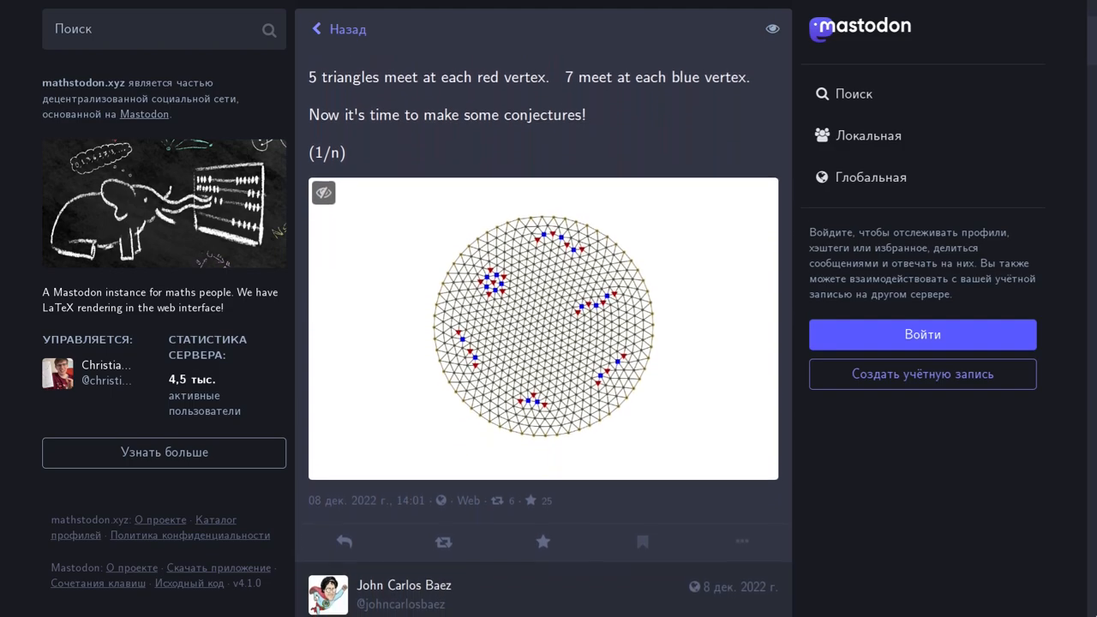
{"action": "scroll", "scroll_direction": "down", "scroll_amount": 3}
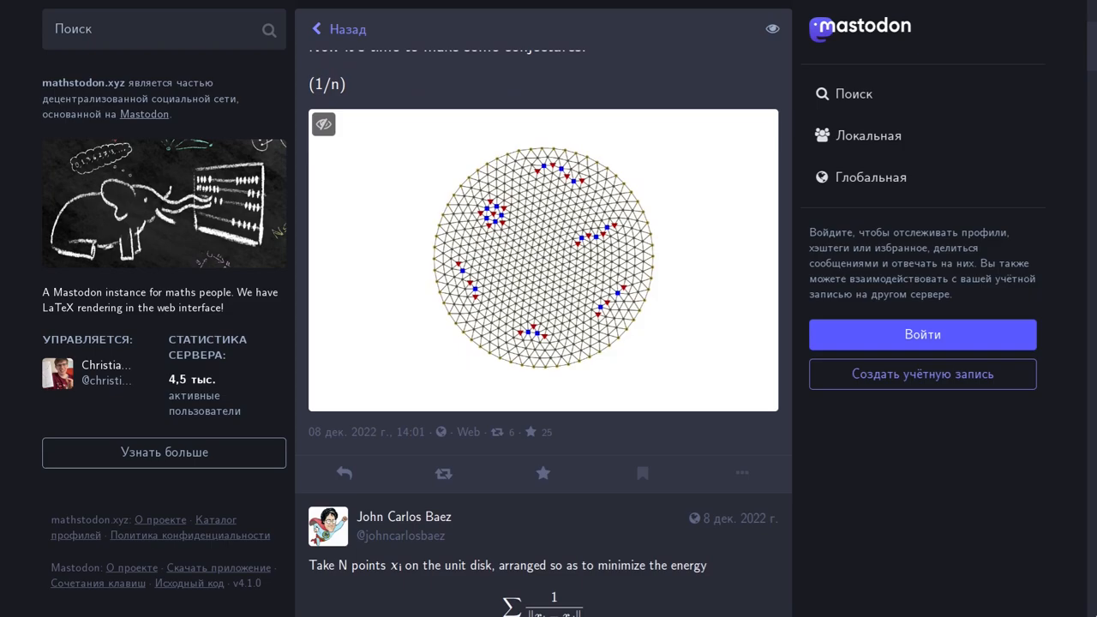
{"action": "scroll", "scroll_direction": "down", "scroll_amount": 3}
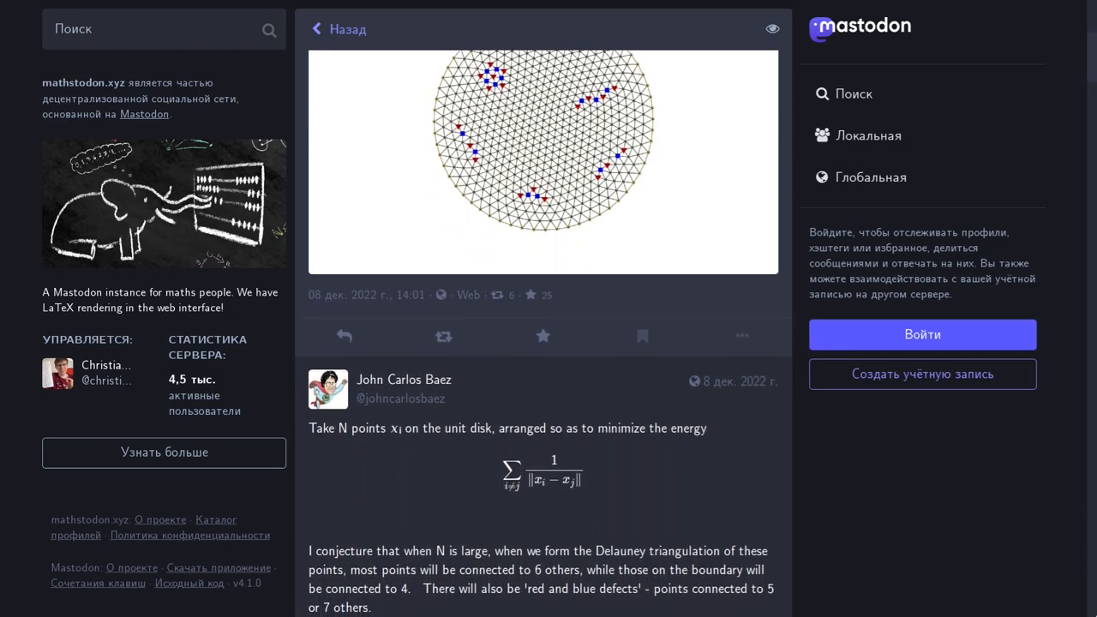
{"action": "scroll", "scroll_direction": "down", "scroll_amount": 3}
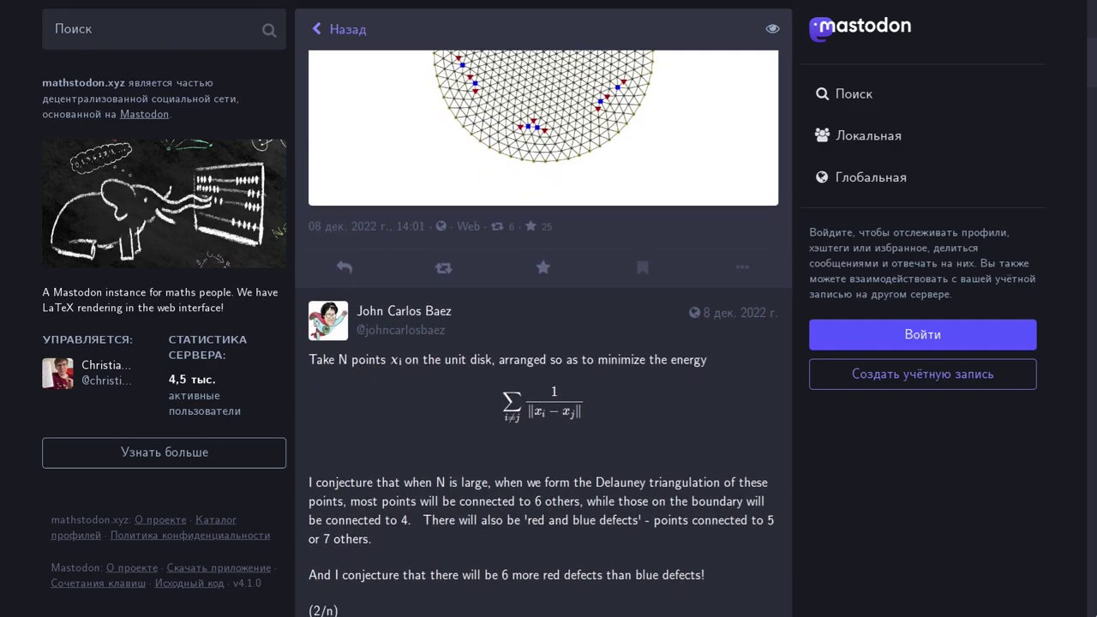
{"action": "scroll", "scroll_direction": "down", "scroll_amount": 3}
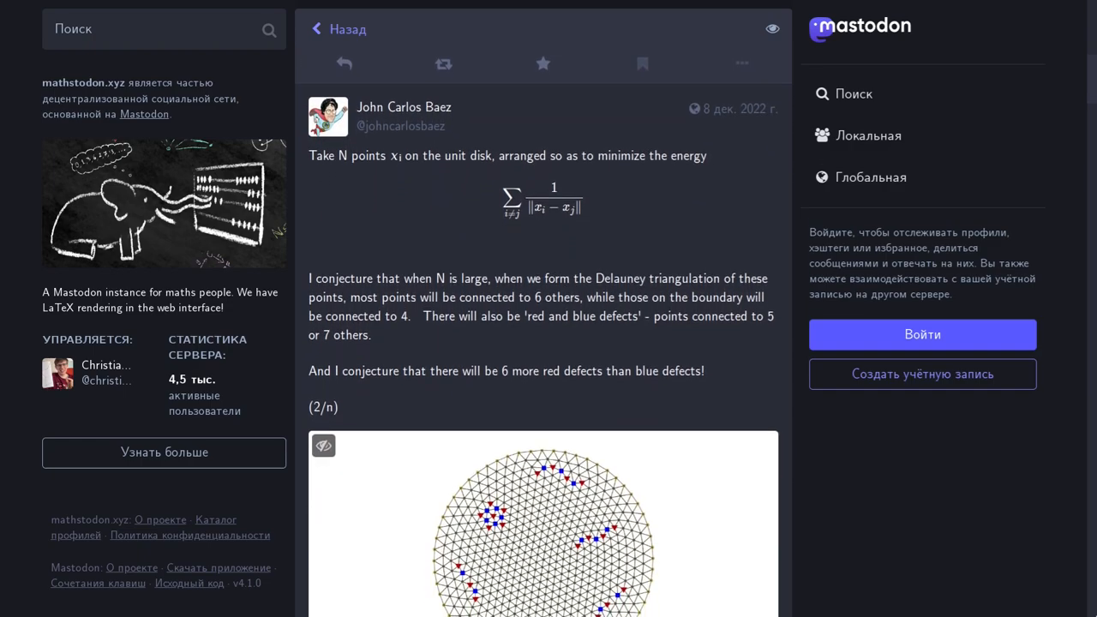
{"action": "scroll", "scroll_direction": "down", "scroll_amount": 3}
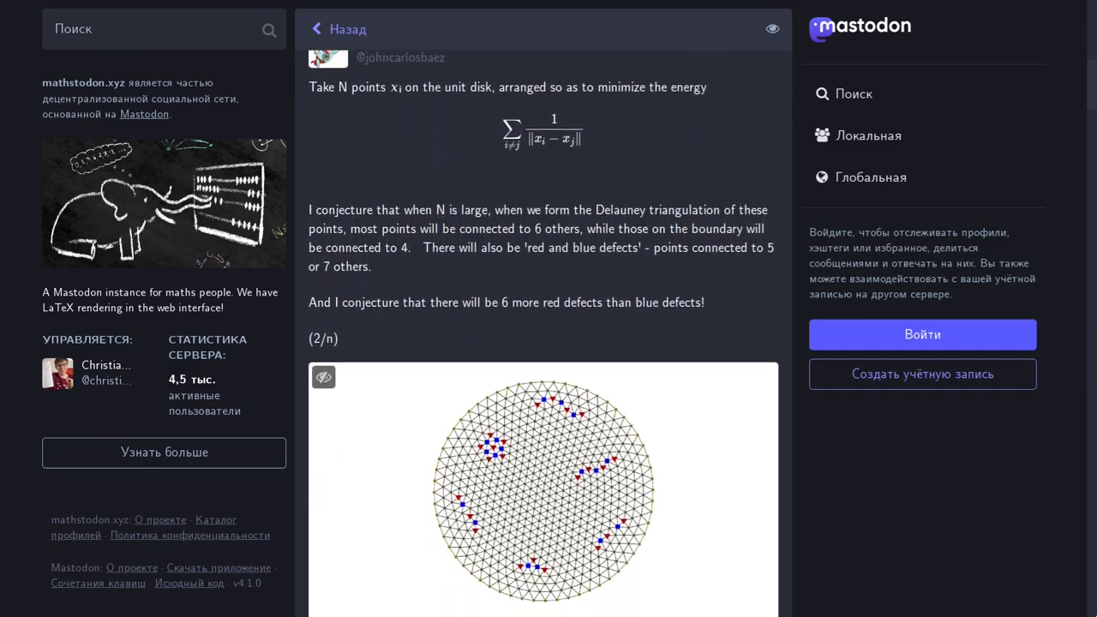
{"action": "scroll", "scroll_direction": "down", "scroll_amount": 3}
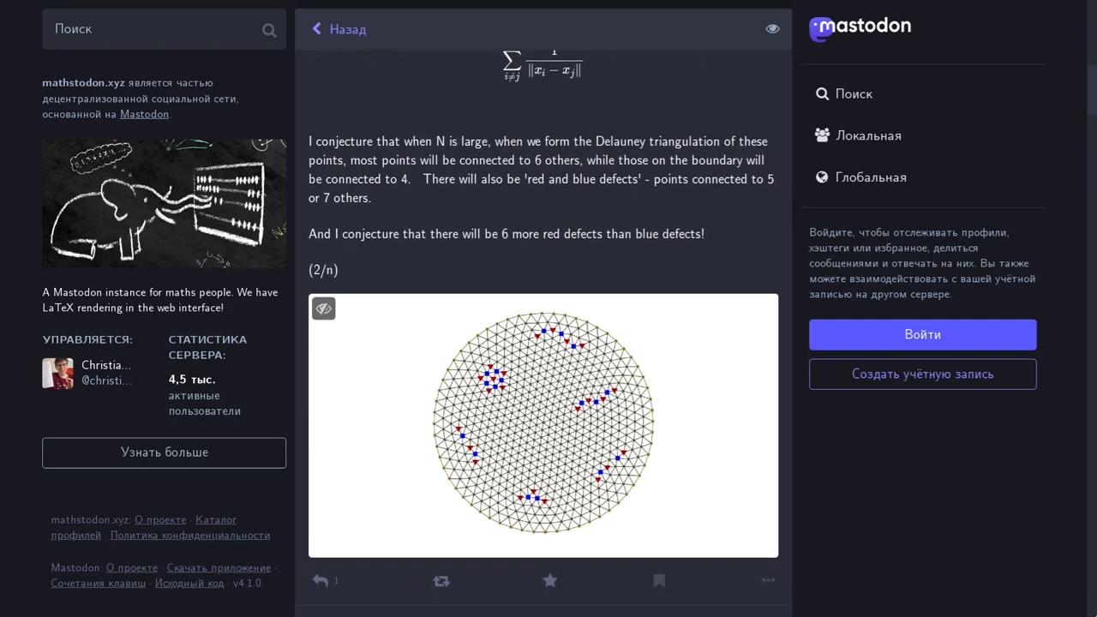
{"action": "scroll", "scroll_direction": "down", "scroll_amount": 3}
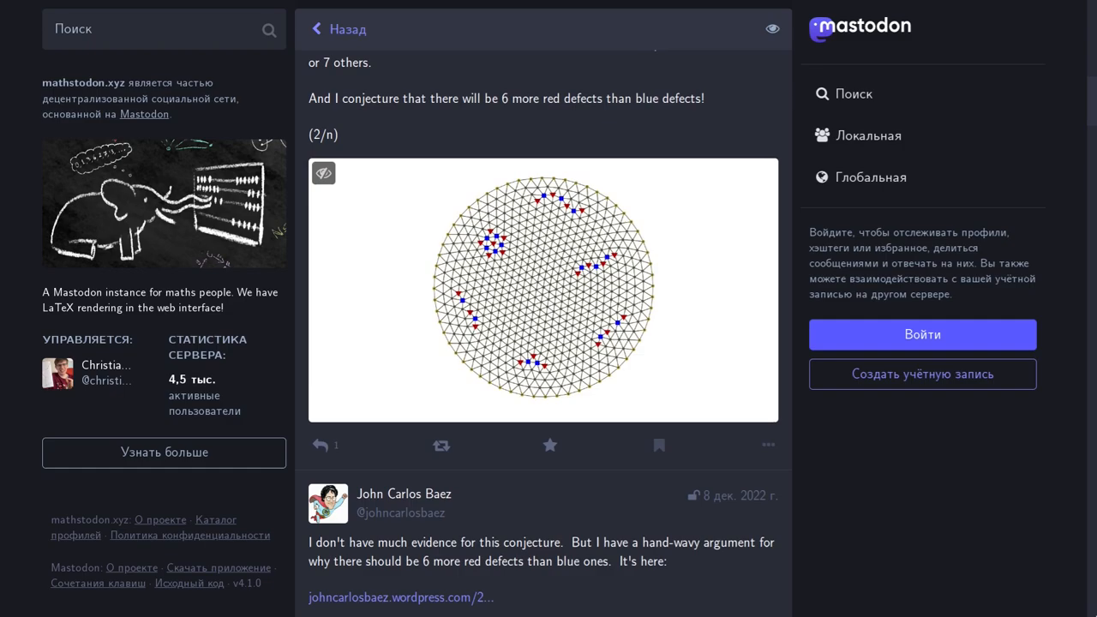
{"action": "scroll", "scroll_direction": "down", "scroll_amount": 3}
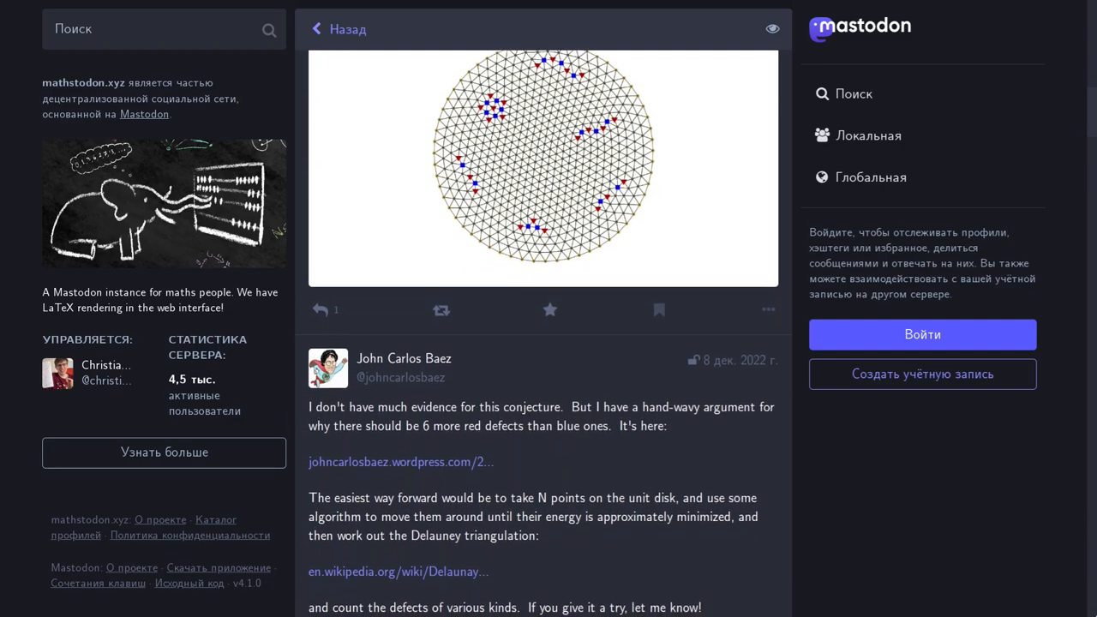
{"action": "scroll", "scroll_direction": "down", "scroll_amount": 3}
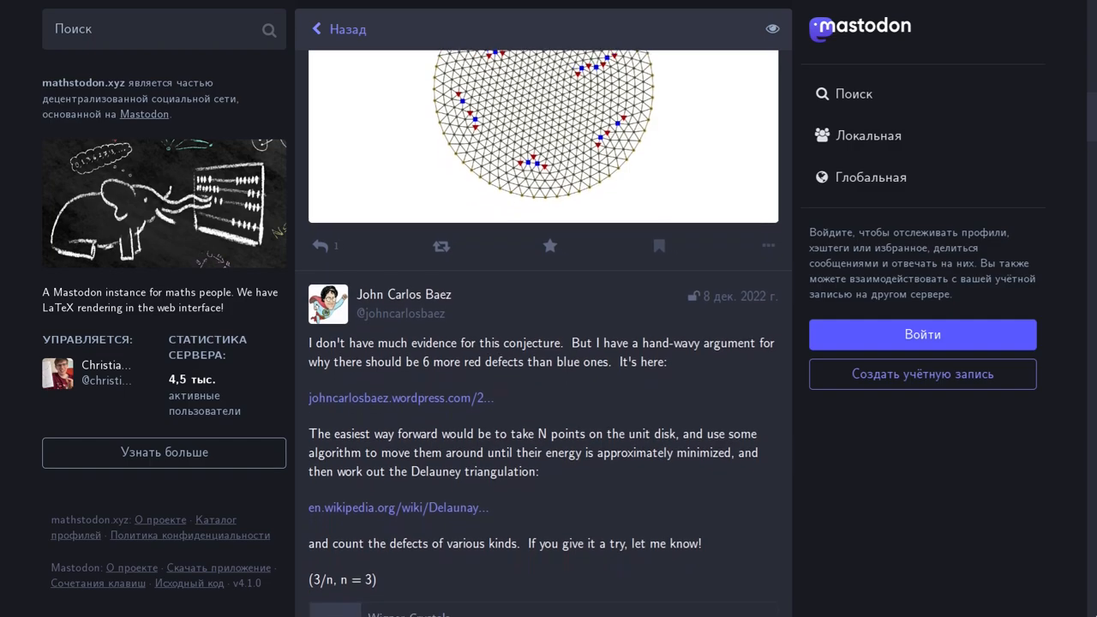
{"action": "scroll", "scroll_direction": "down", "scroll_amount": 3}
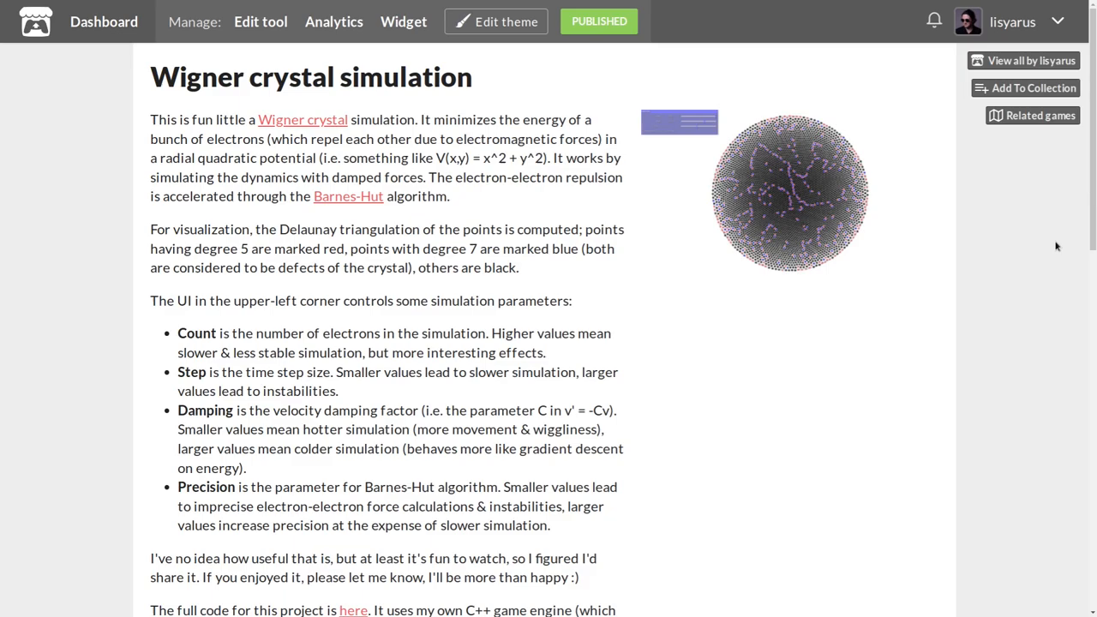
{"action": "scroll", "scroll_direction": "down", "scroll_amount": 3}
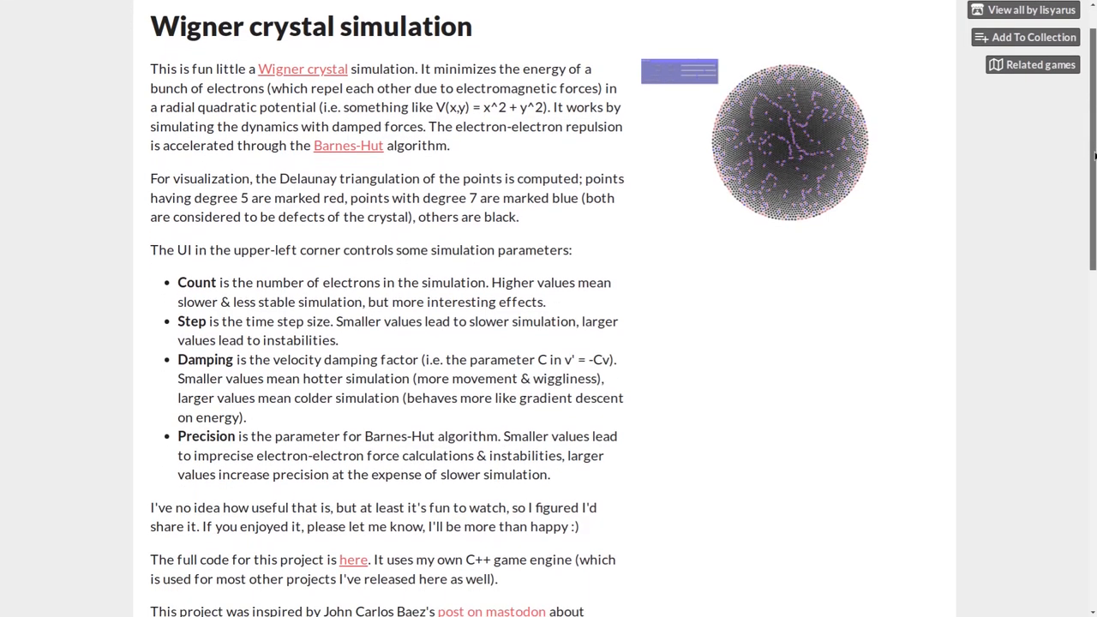
{"action": "scroll", "scroll_direction": "down", "scroll_amount": 3}
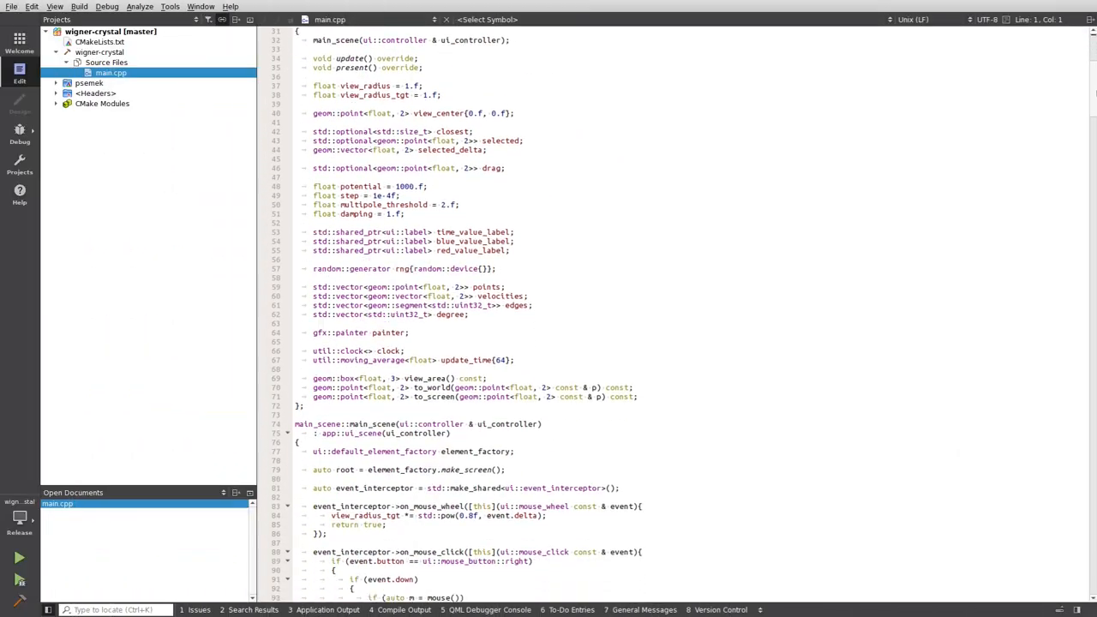
{"action": "scroll", "scroll_direction": "down", "scroll_amount": 3}
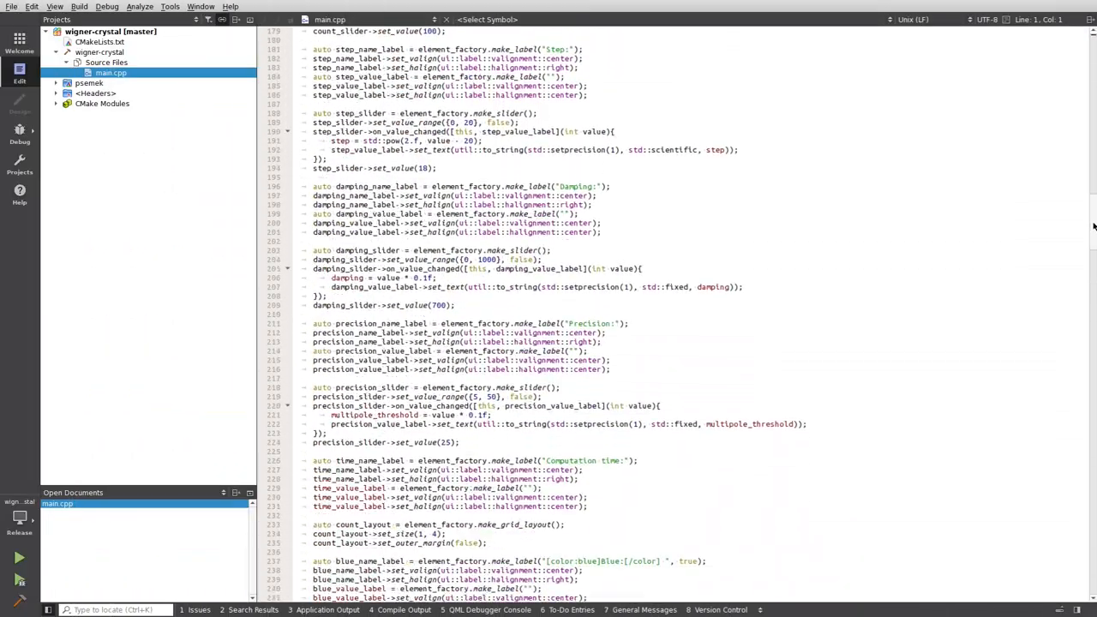
{"action": "scroll", "scroll_direction": "down", "scroll_amount": 3}
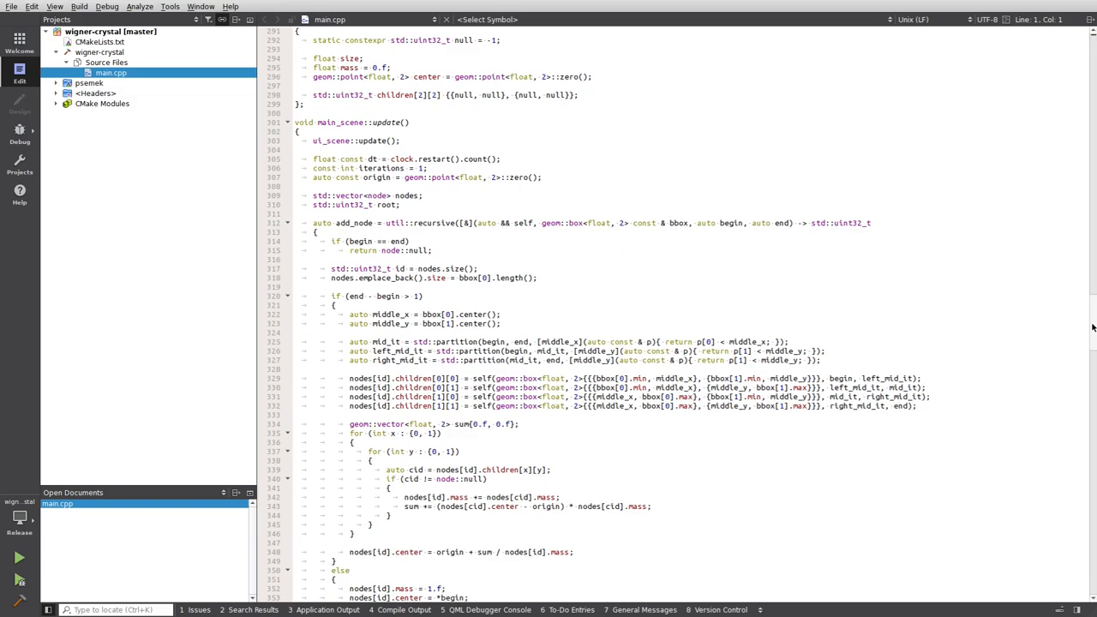
{"action": "scroll", "scroll_direction": "down", "scroll_amount": 3}
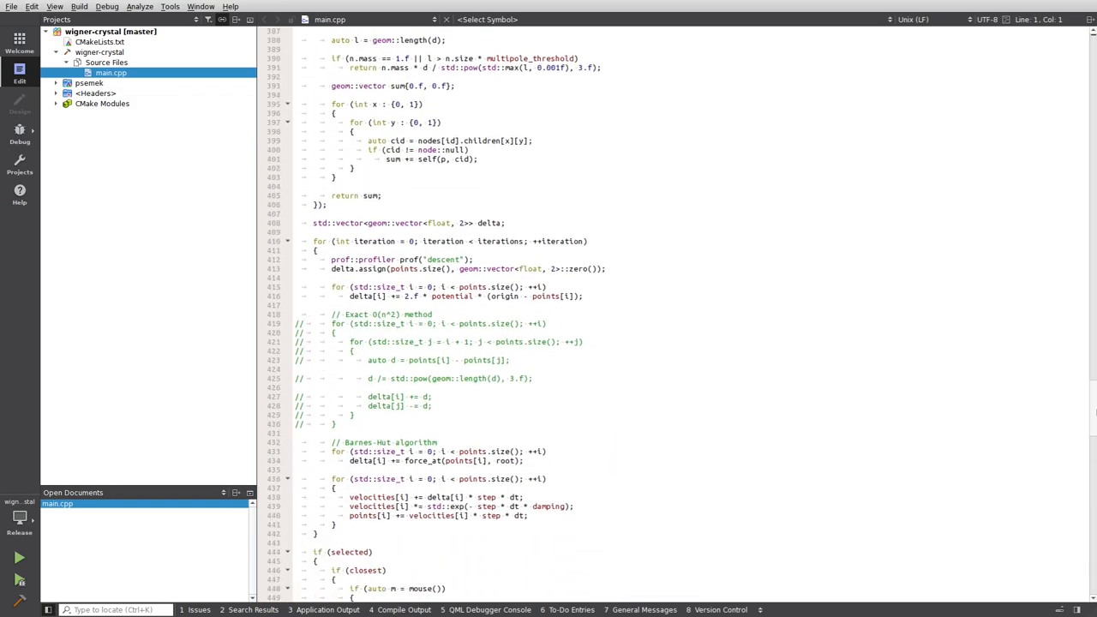
{"action": "scroll", "scroll_direction": "down", "scroll_amount": 3}
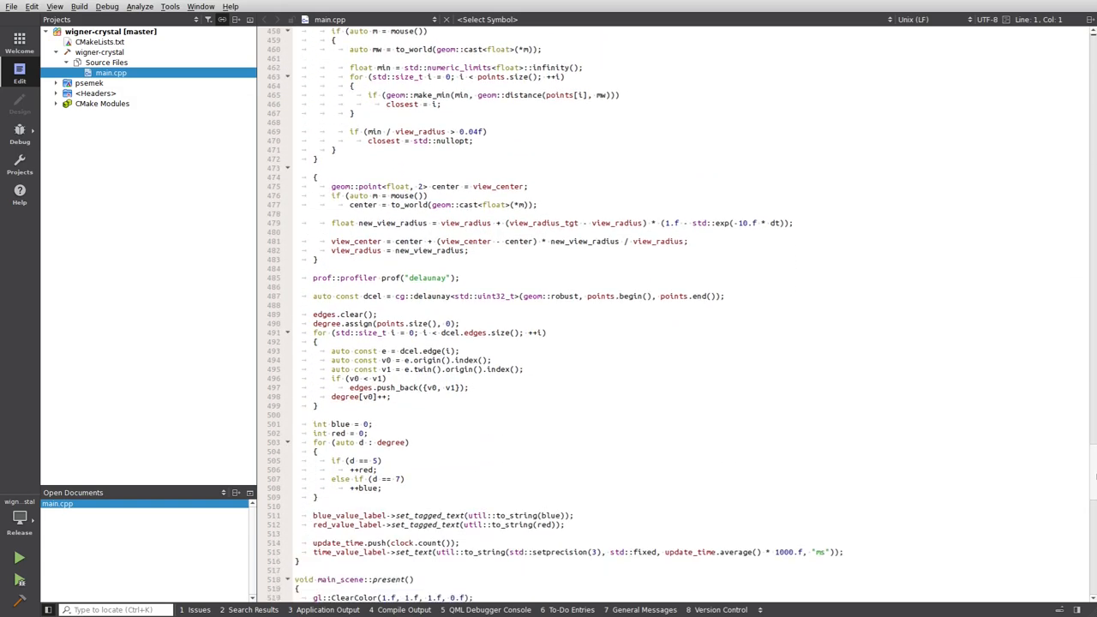
{"action": "scroll", "scroll_direction": "down", "scroll_amount": 3}
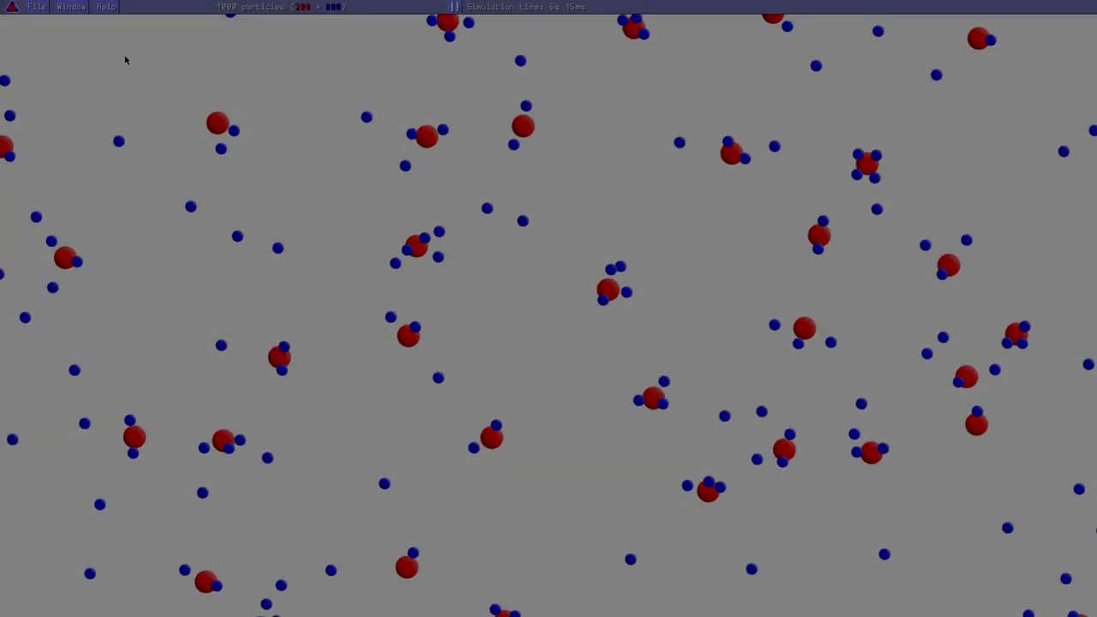
- Show the Particles panel with the nuclei and electrons settings from the Window menu
{"action": "left_click", "coordinate": [73, 6]}
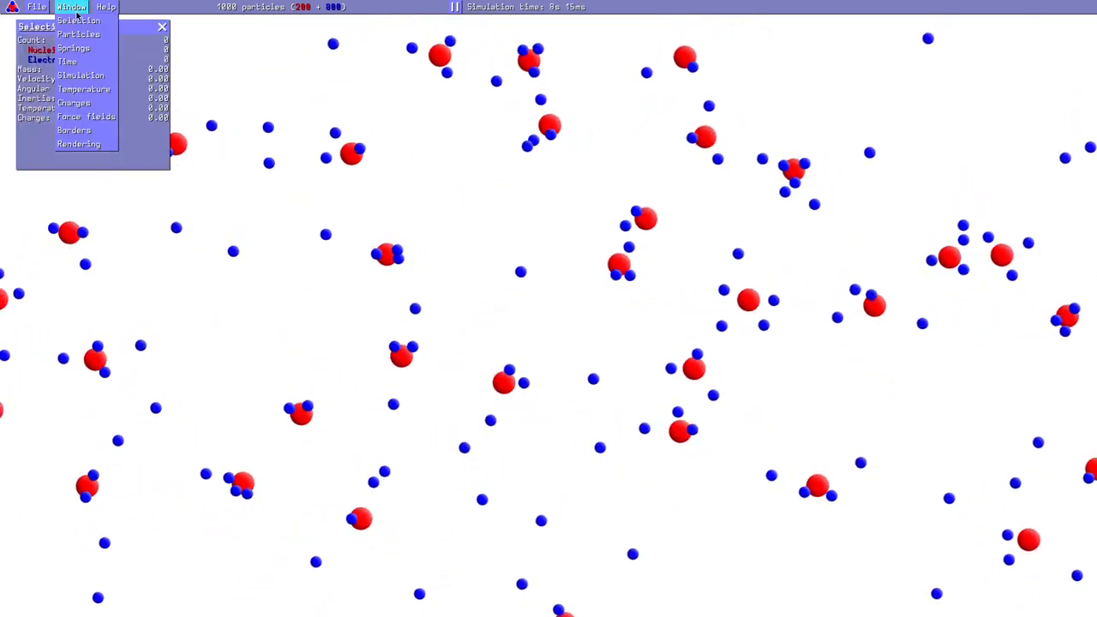
{"action": "left_click", "coordinate": [84, 35]}
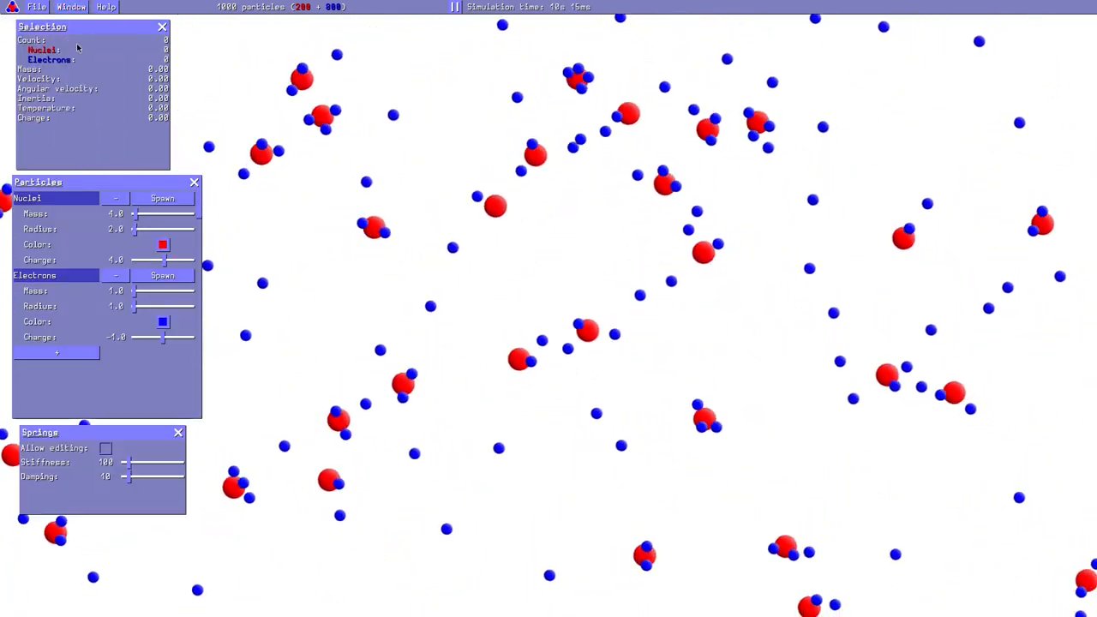
{"action": "left_click", "coordinate": [75, 10]}
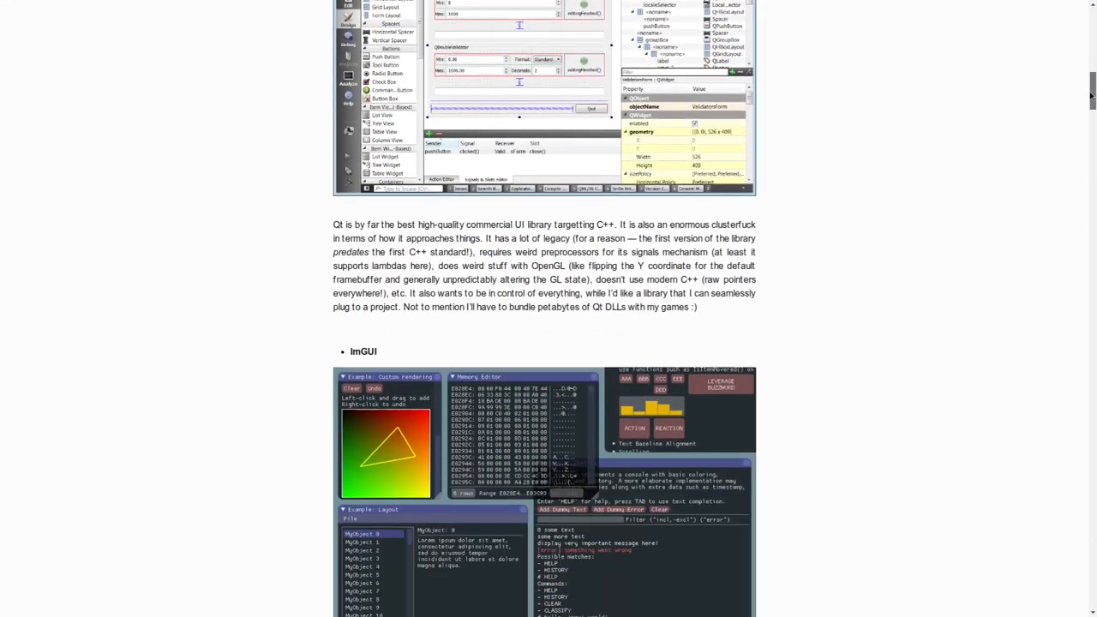
{"action": "scroll", "scroll_direction": "down", "scroll_amount": 3}
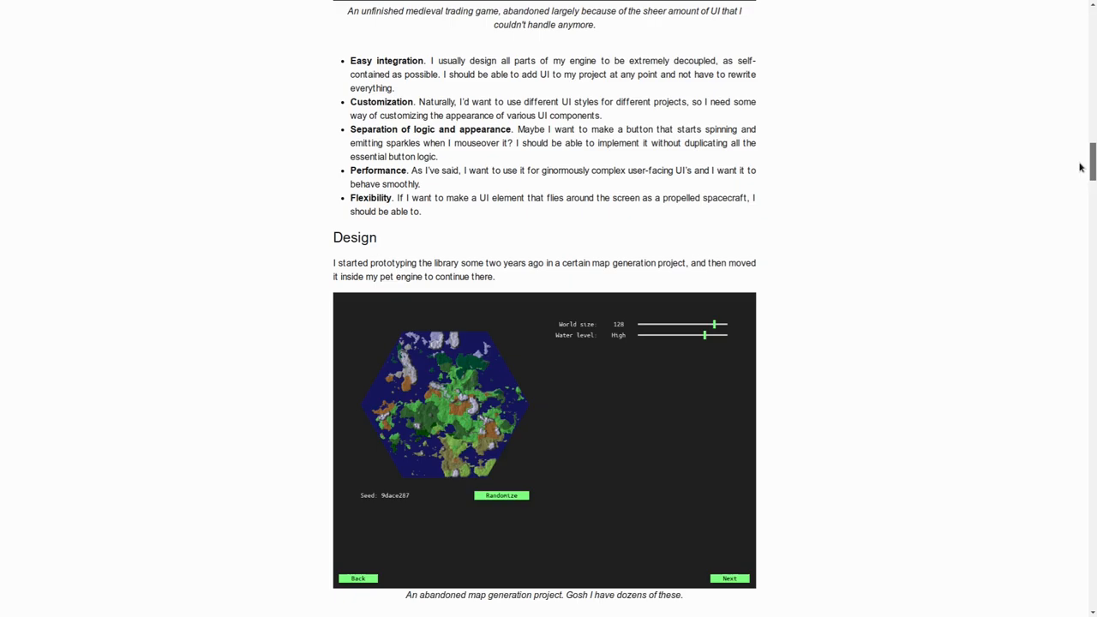
{"action": "scroll", "scroll_direction": "down", "scroll_amount": 3}
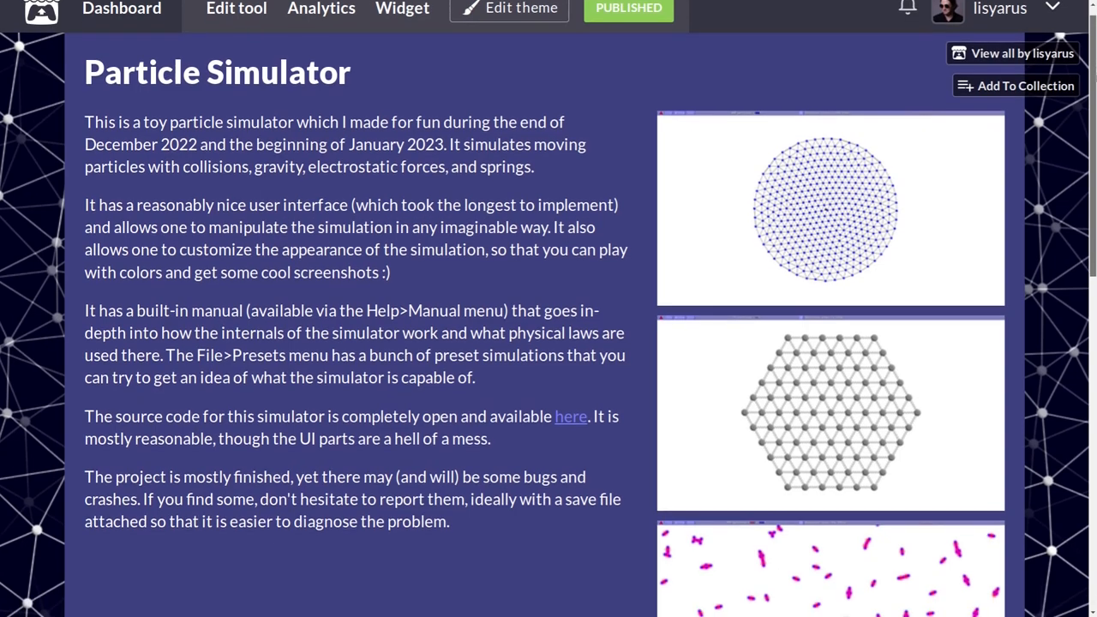
- Scroll the itch.io page down through the Download, Development log and Community sections
{"action": "scroll", "scroll_direction": "down", "scroll_amount": 3}
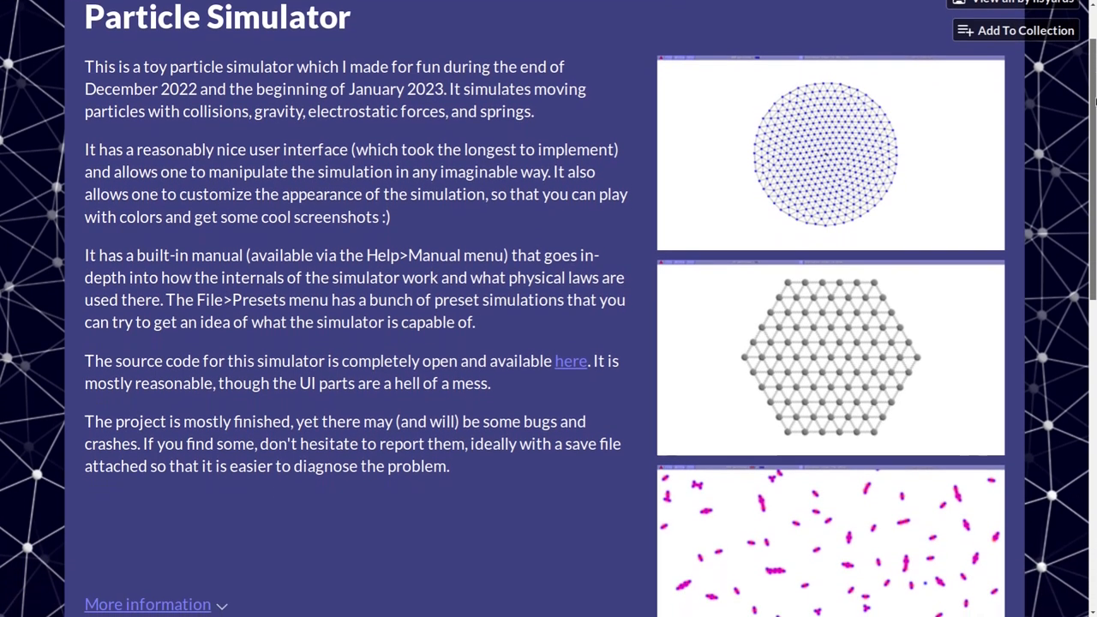
{"action": "scroll", "scroll_direction": "down", "scroll_amount": 3}
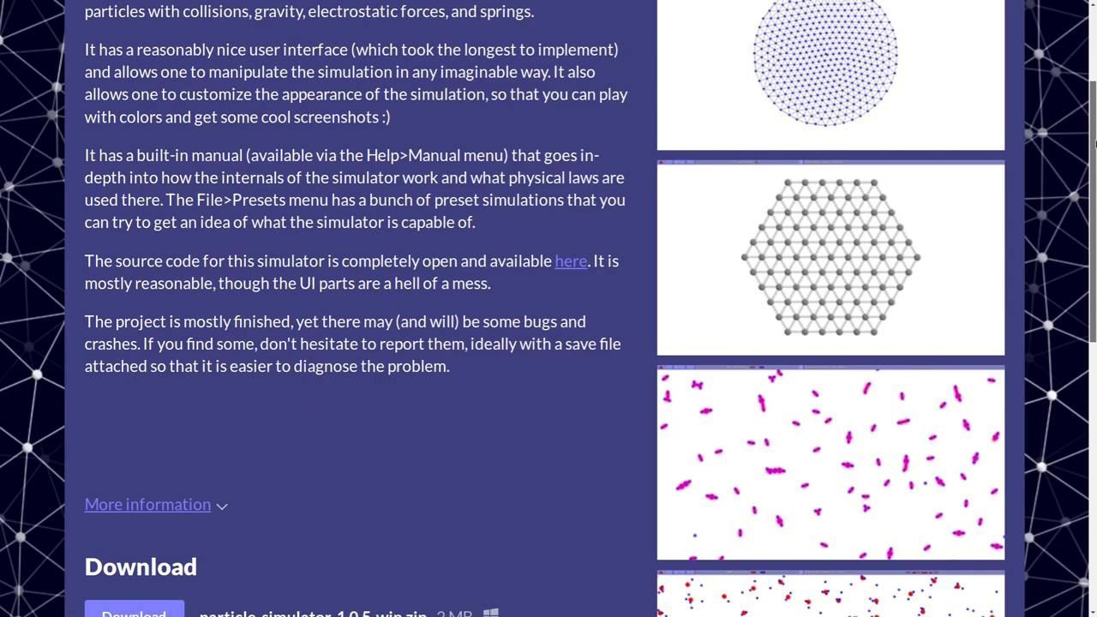
{"action": "scroll", "scroll_direction": "down", "scroll_amount": 3}
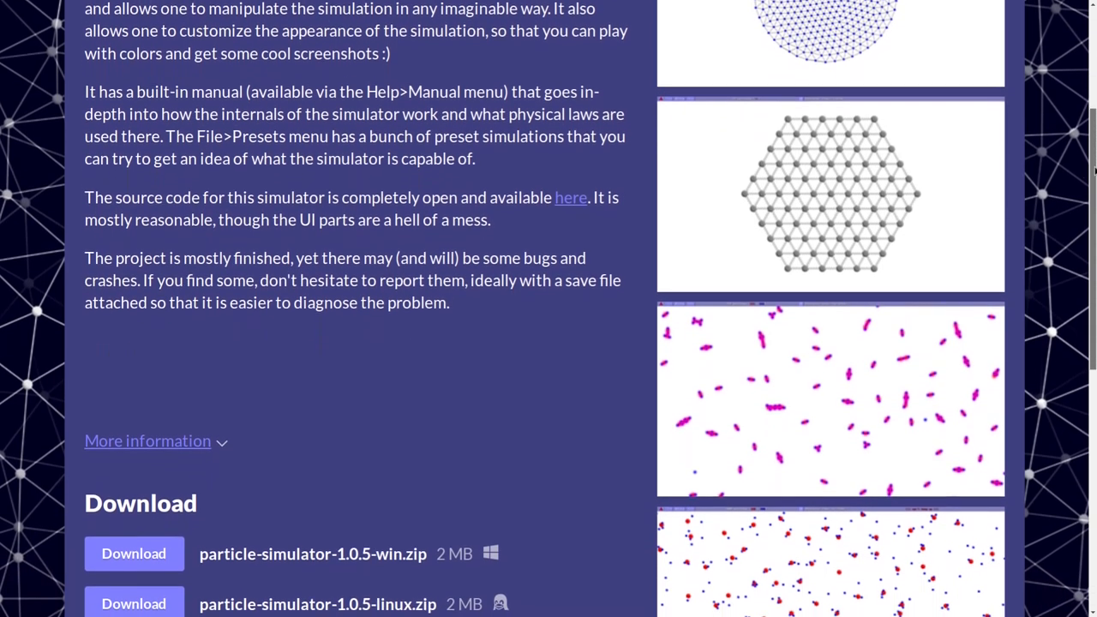
{"action": "scroll", "scroll_direction": "down", "scroll_amount": 3}
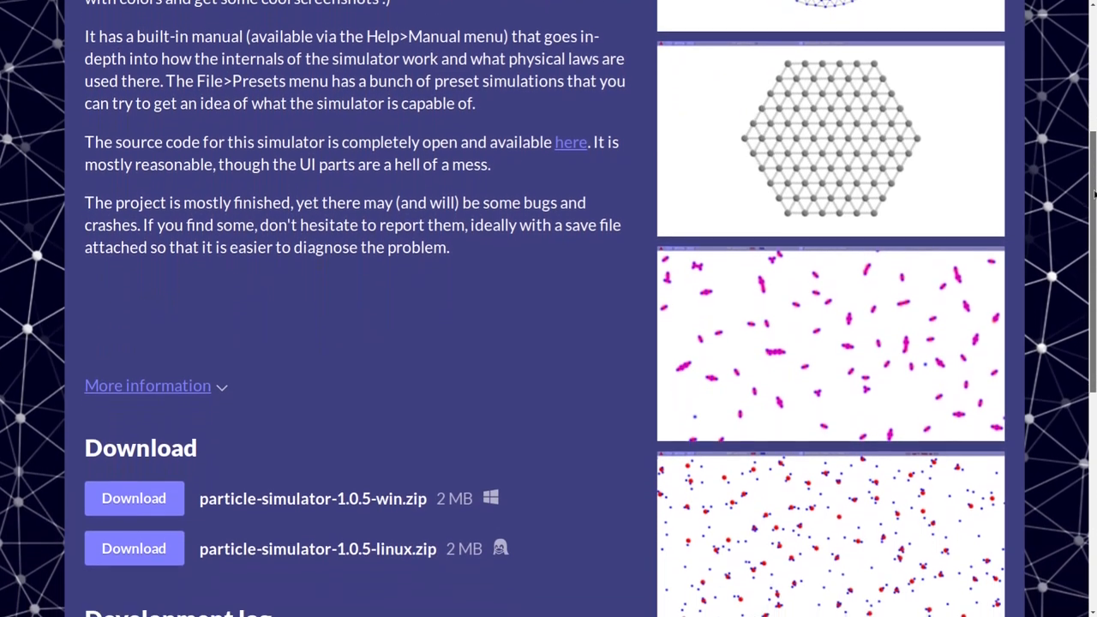
{"action": "scroll", "scroll_direction": "down", "scroll_amount": 3}
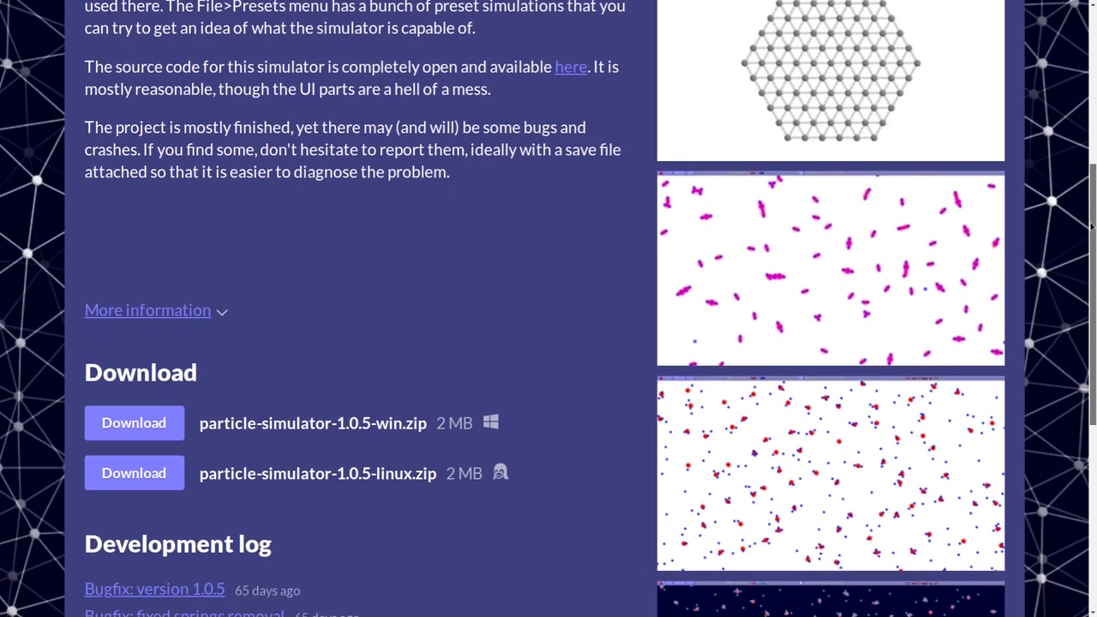
{"action": "scroll", "scroll_direction": "down", "scroll_amount": 3}
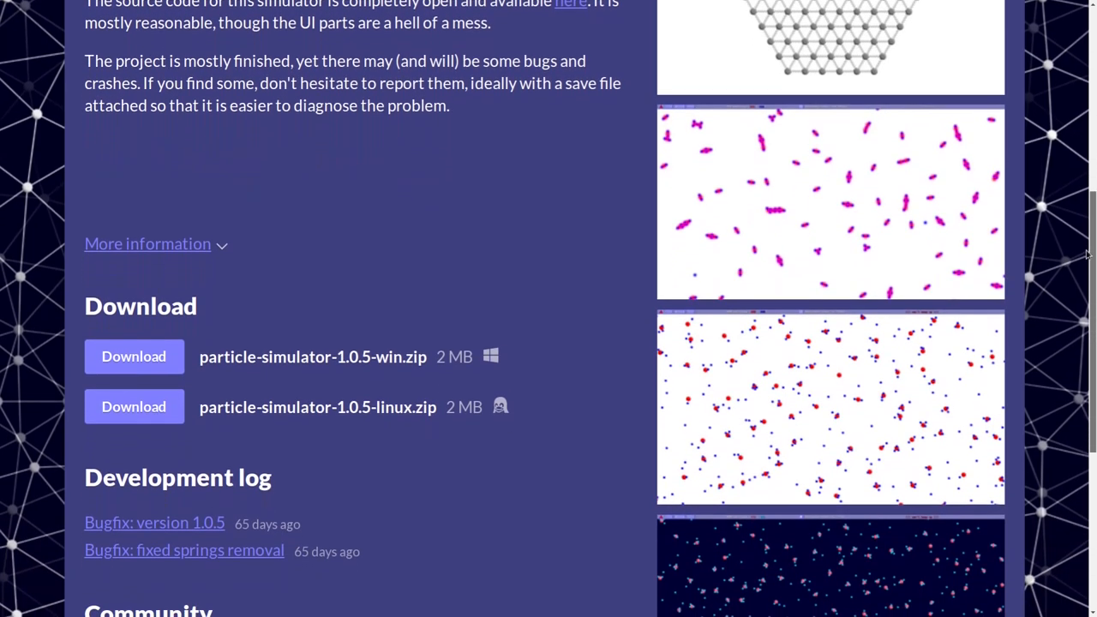
{"action": "scroll", "scroll_direction": "down", "scroll_amount": 3}
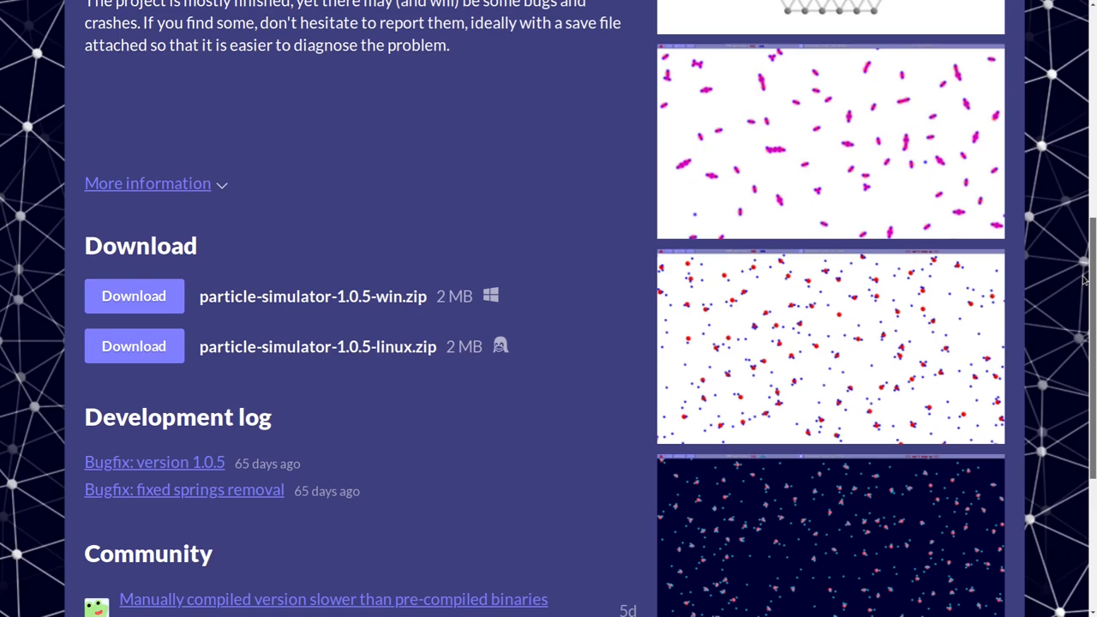
{"action": "scroll", "scroll_direction": "down", "scroll_amount": 3}
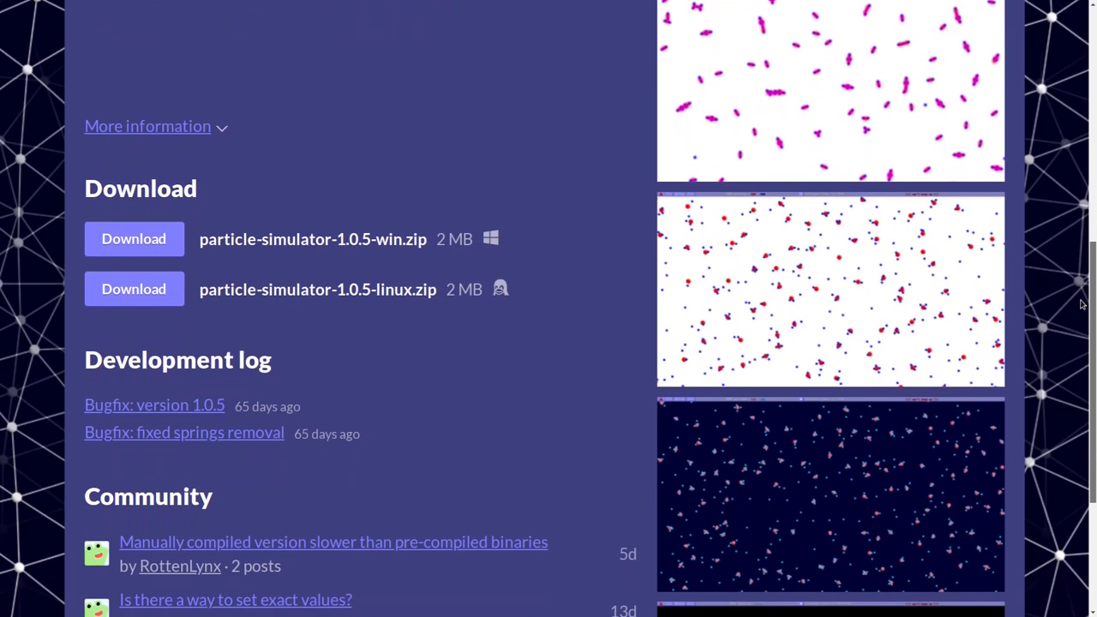
{"action": "scroll", "scroll_direction": "down", "scroll_amount": 3}
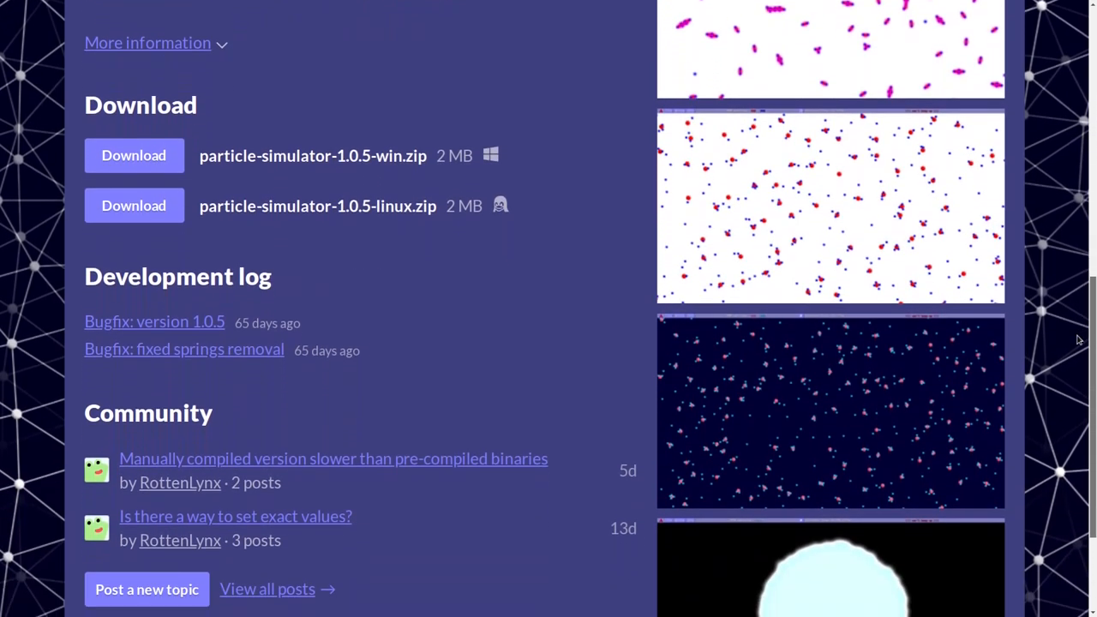
{"action": "scroll", "scroll_direction": "down", "scroll_amount": 3}
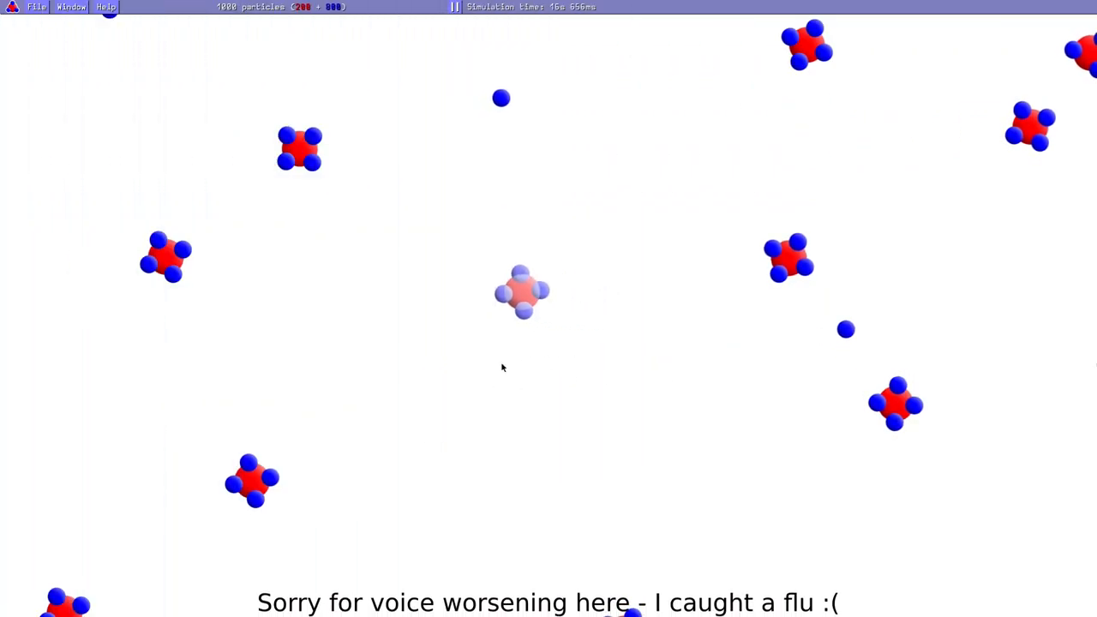
- Select a red-blue molecule and bring up the particle species settings from the Window menu
{"action": "left_click", "coordinate": [522, 292]}
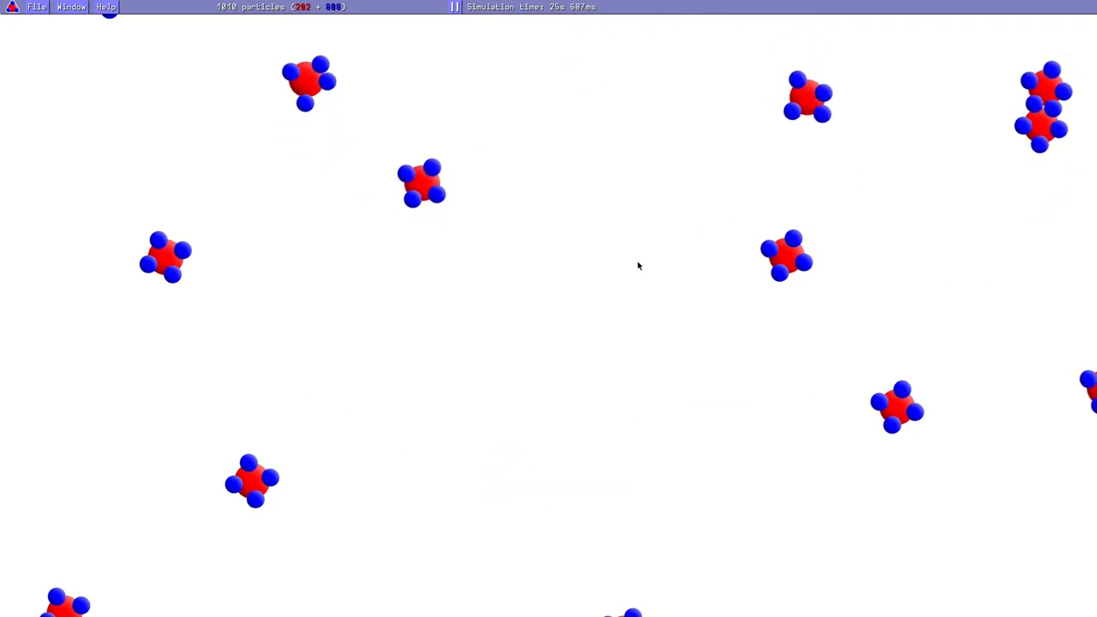
{"action": "left_click", "coordinate": [72, 8]}
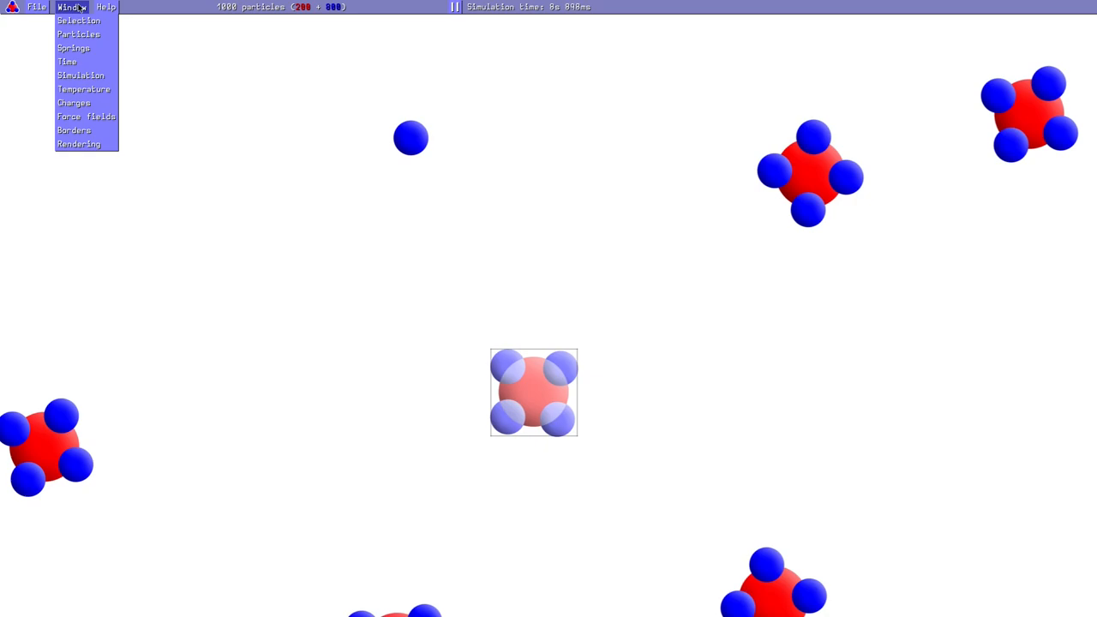
{"action": "left_click", "coordinate": [79, 20]}
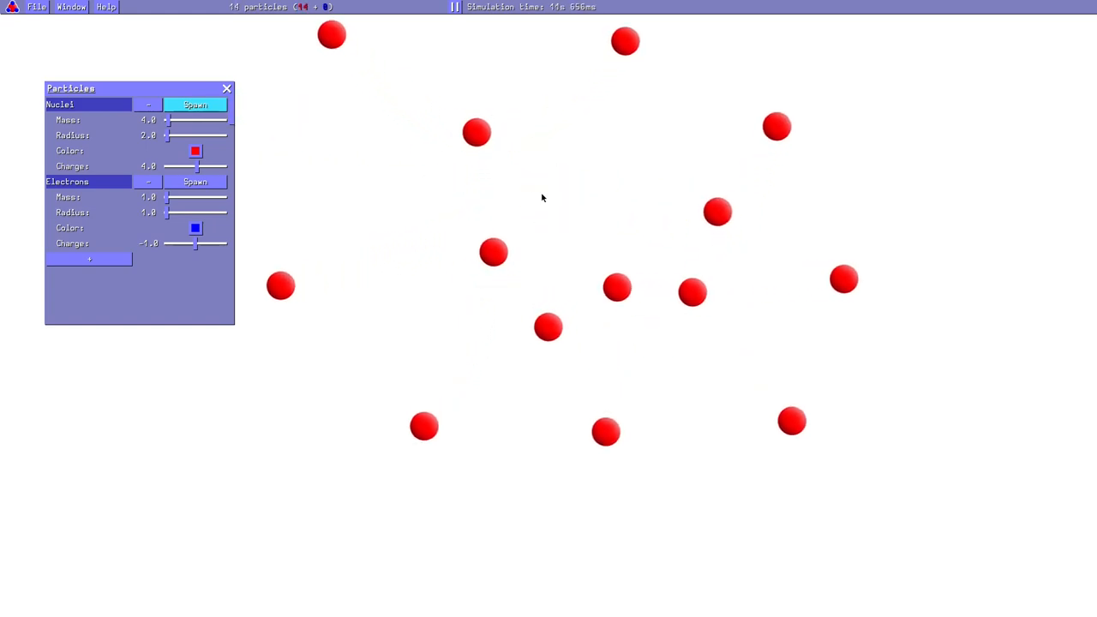
- Spawn electrons among the red nuclei and choose a colour for a new species
{"action": "left_click", "coordinate": [195, 181]}
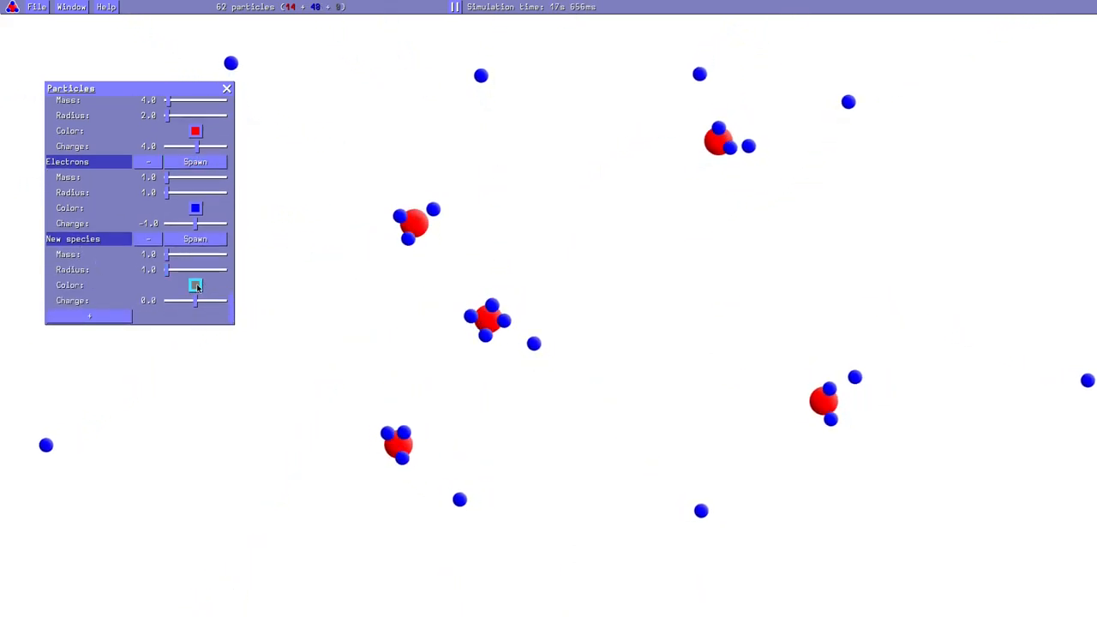
{"action": "left_click", "coordinate": [195, 239]}
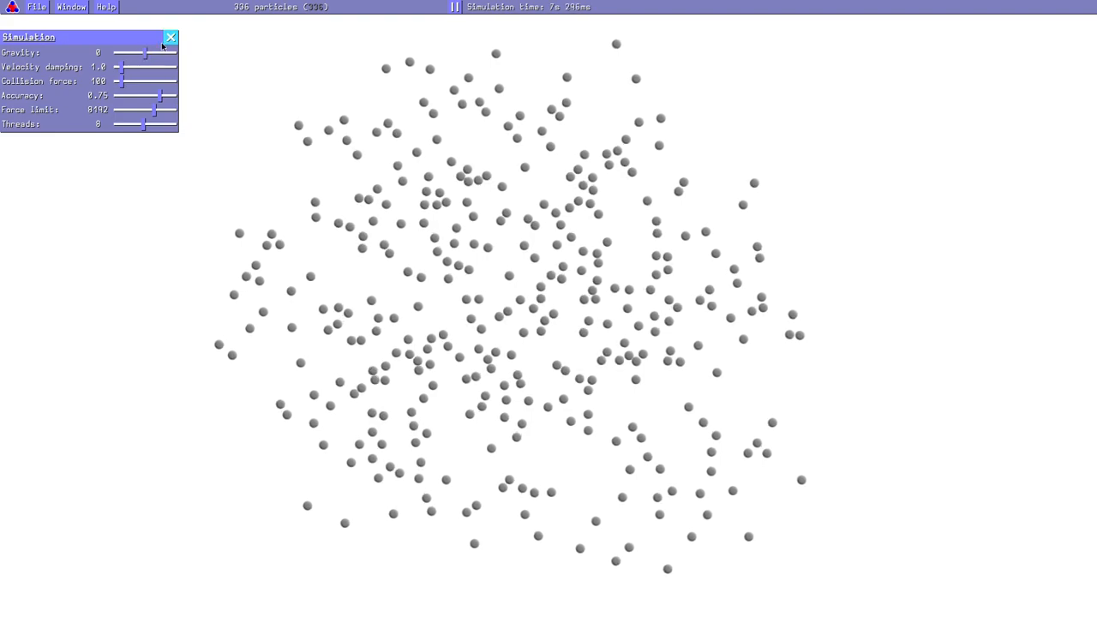
- Raise gravity to 50 and velocity damping to about 2.3 in Simulation settings
{"action": "left_click", "coordinate": [71, 9]}
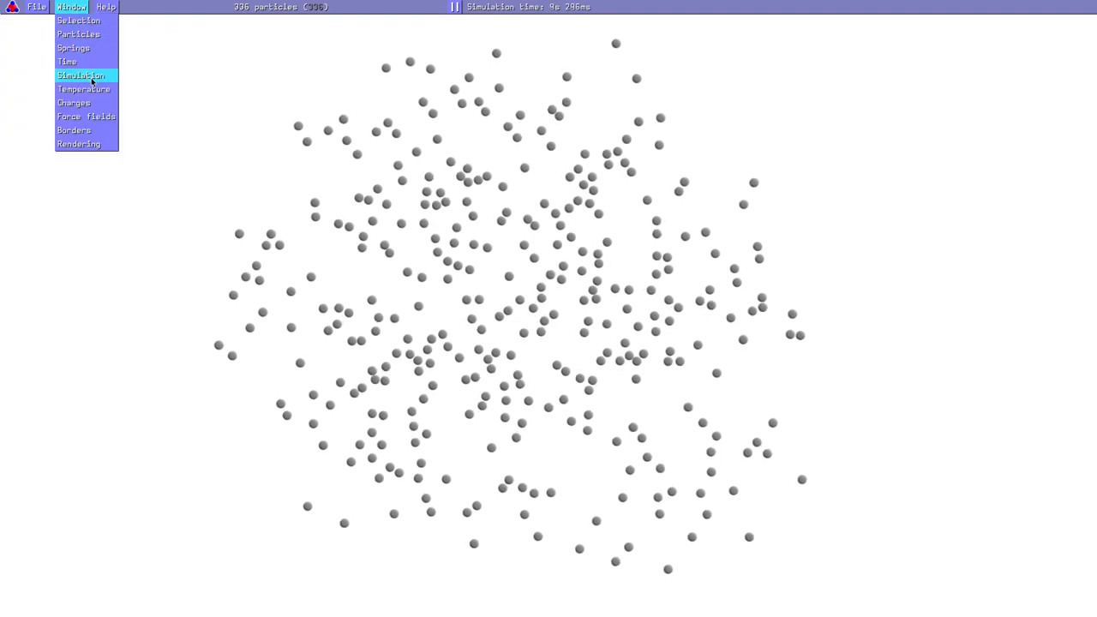
{"action": "left_click", "coordinate": [80, 75]}
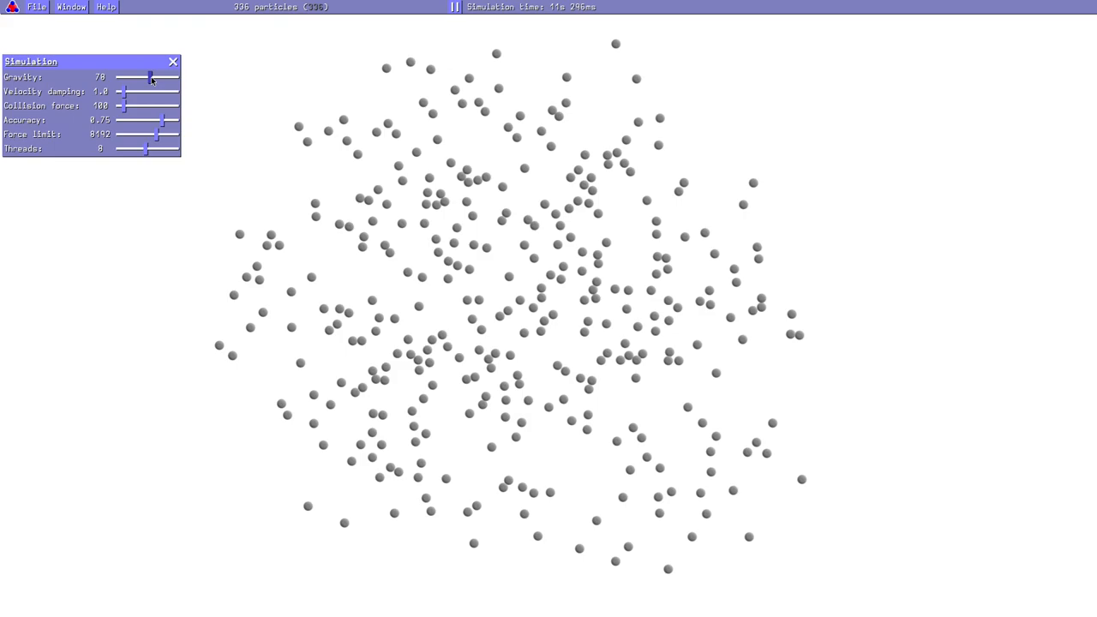
{"action": "left_click_drag", "start_coordinate": [153, 78], "coordinate": [148, 78]}
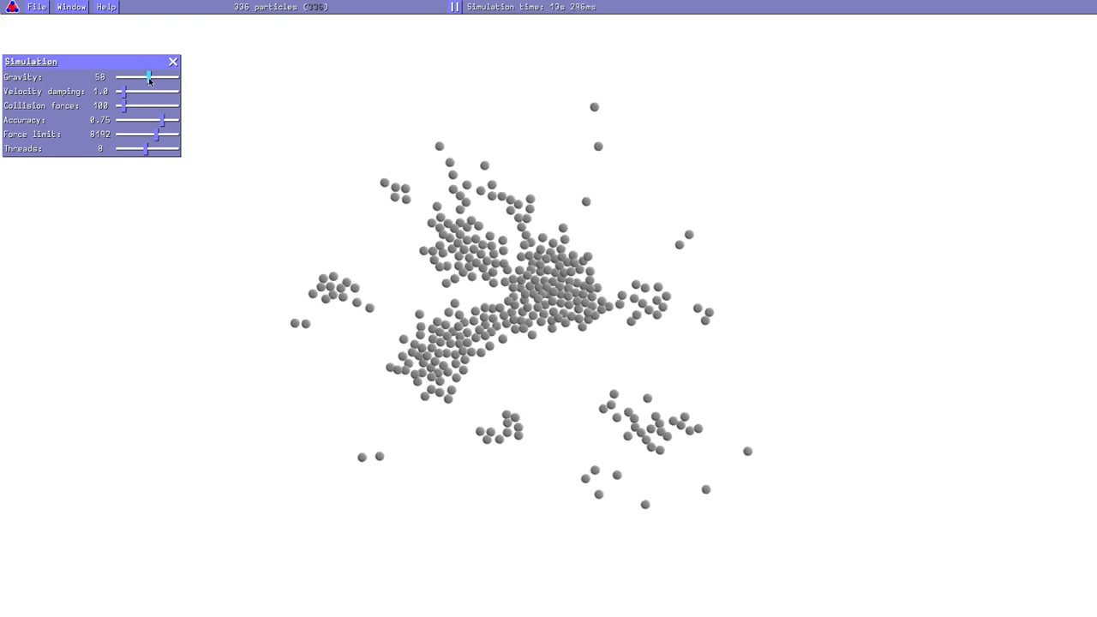
{"action": "left_click_drag", "start_coordinate": [124, 91], "coordinate": [130, 90]}
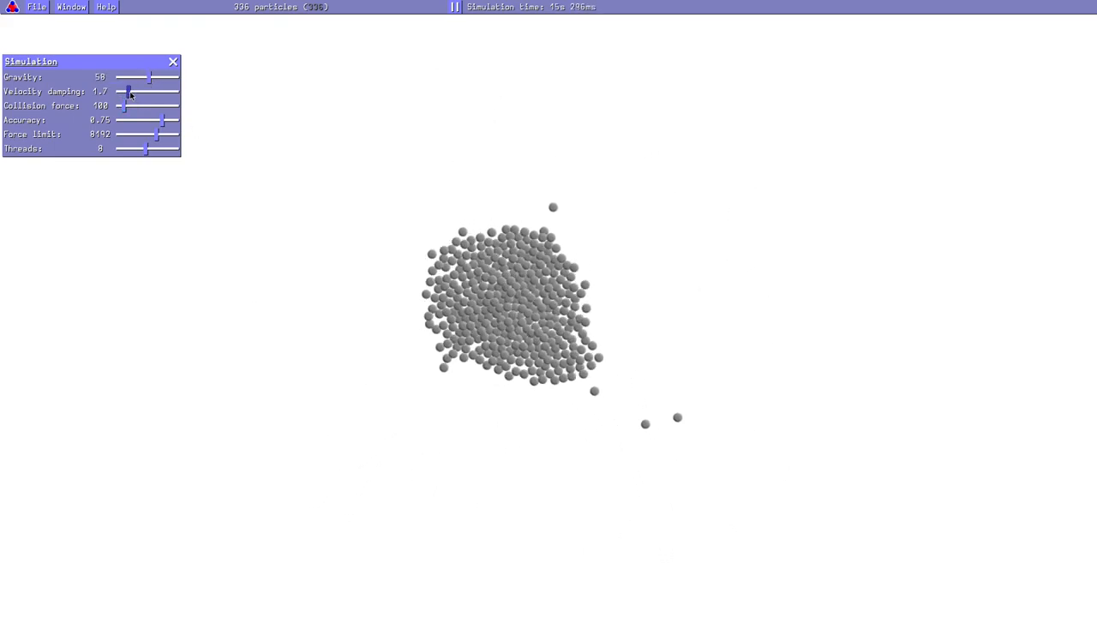
{"action": "left_click_drag", "start_coordinate": [128, 91], "coordinate": [137, 90]}
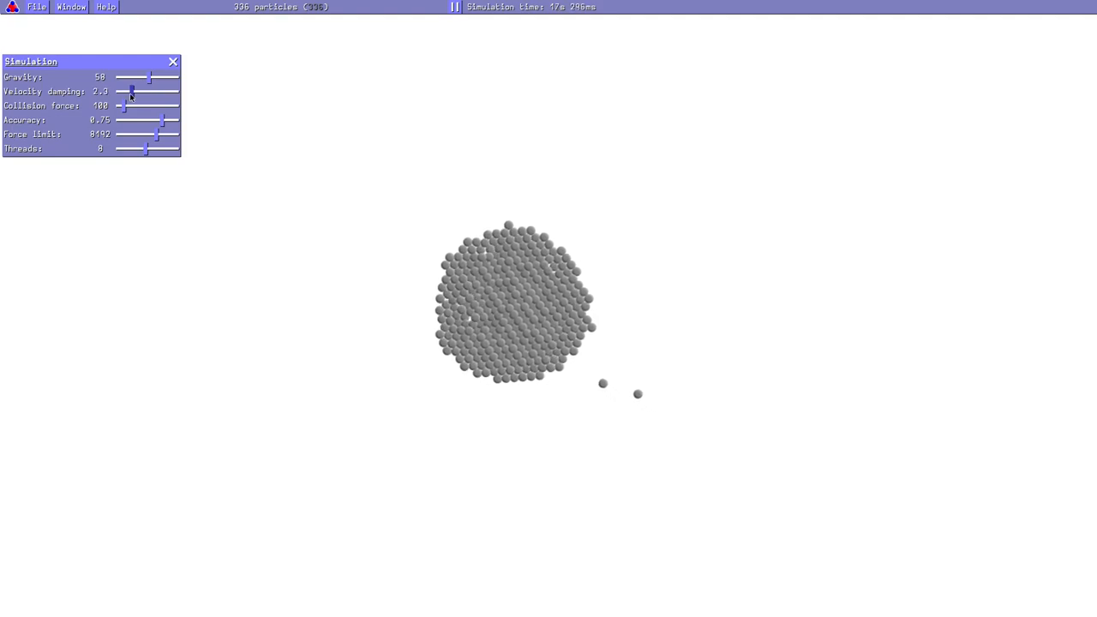
{"action": "left_click_drag", "start_coordinate": [131, 91], "coordinate": [124, 91]}
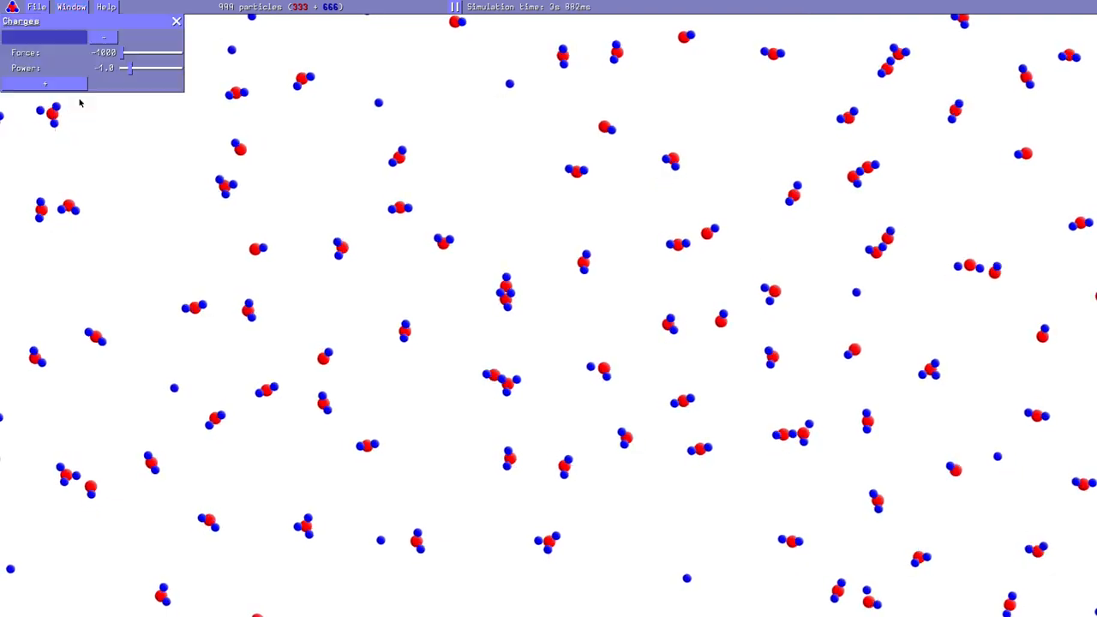
- Add two new charge types and adjust the Nuclei's value for a new charge
{"action": "left_click", "coordinate": [69, 83]}
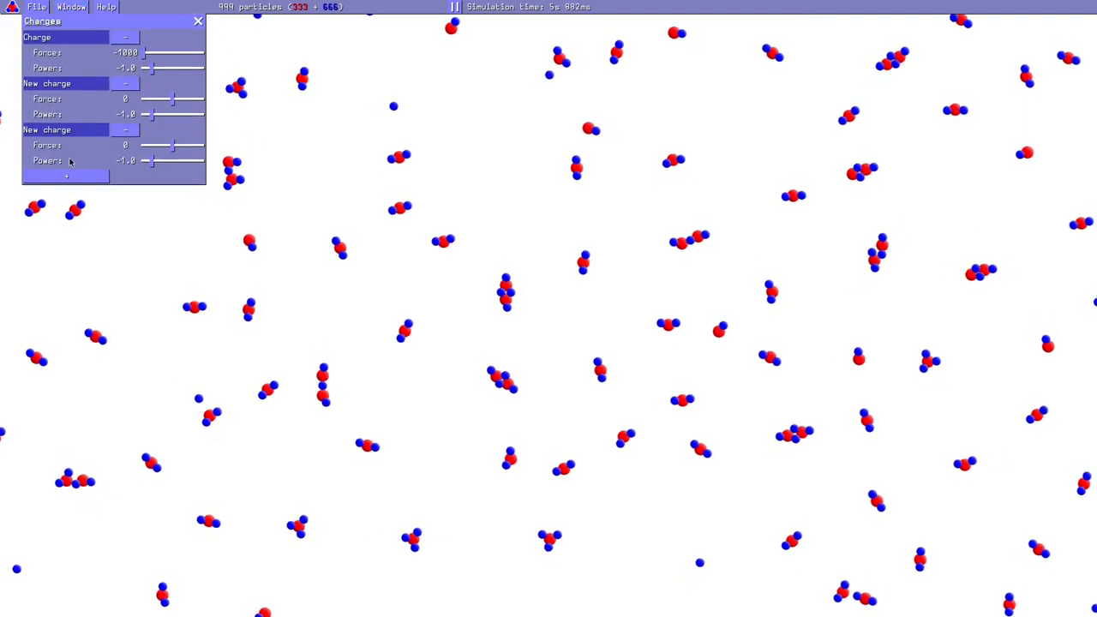
{"action": "left_click", "coordinate": [76, 8]}
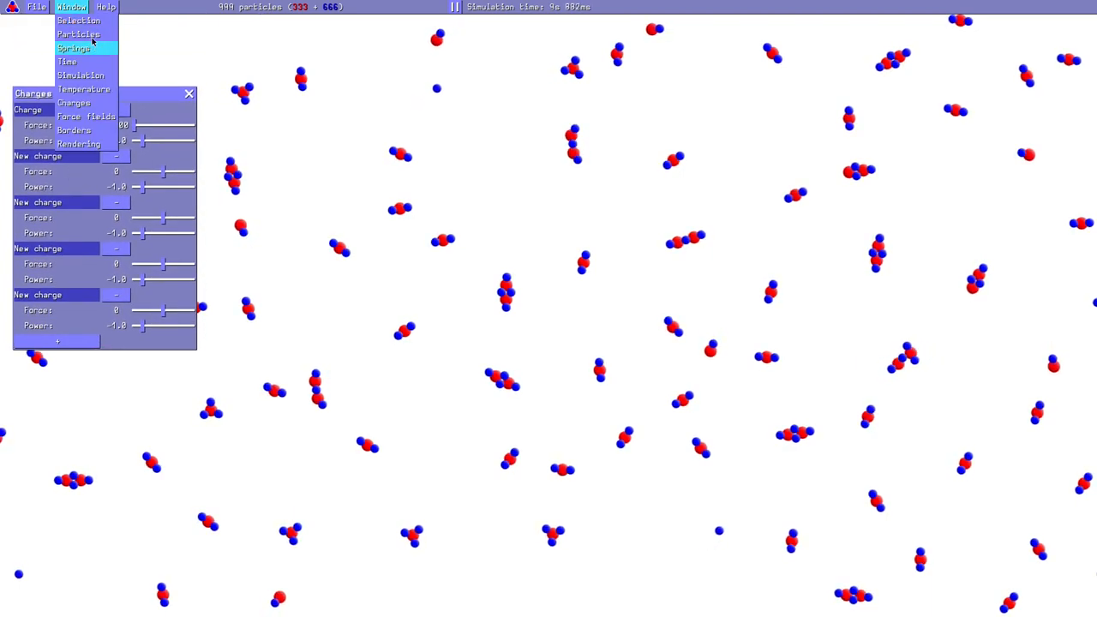
{"action": "left_click", "coordinate": [76, 33]}
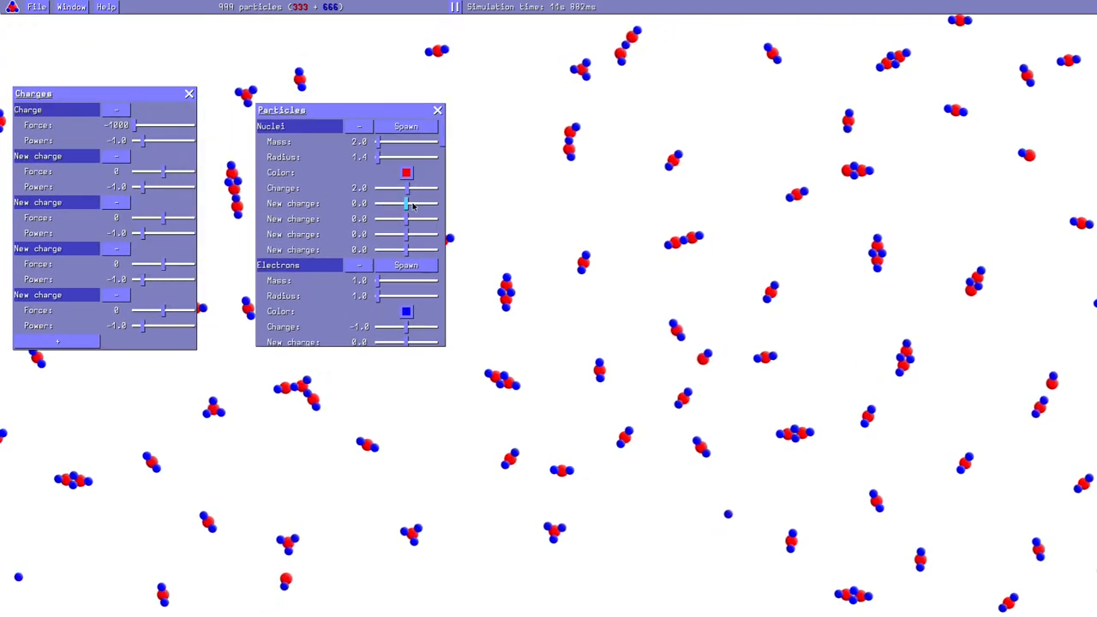
{"action": "left_click_drag", "start_coordinate": [405, 203], "coordinate": [417, 204]}
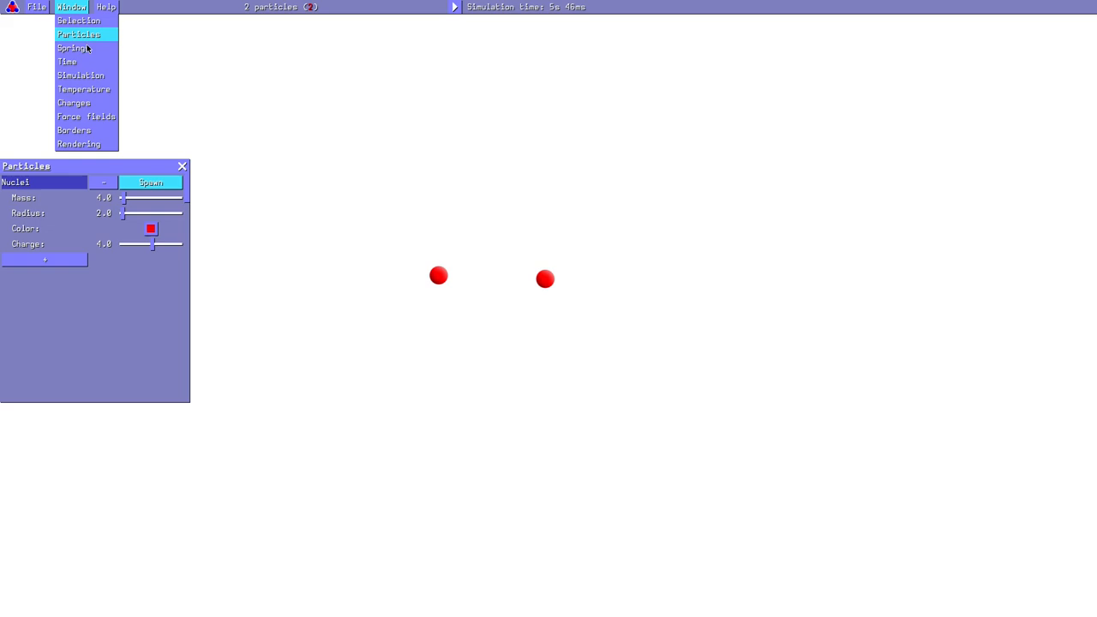
- Add a spring linking the two red nuclei and adjust its rest length
{"action": "left_click", "coordinate": [81, 48]}
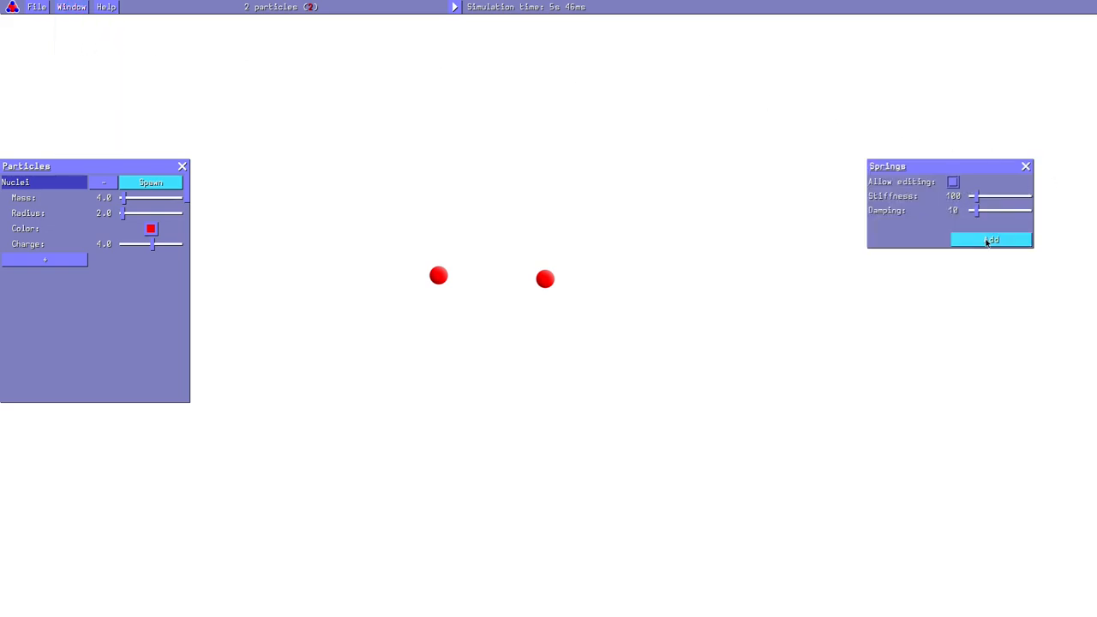
{"action": "left_click", "coordinate": [990, 239]}
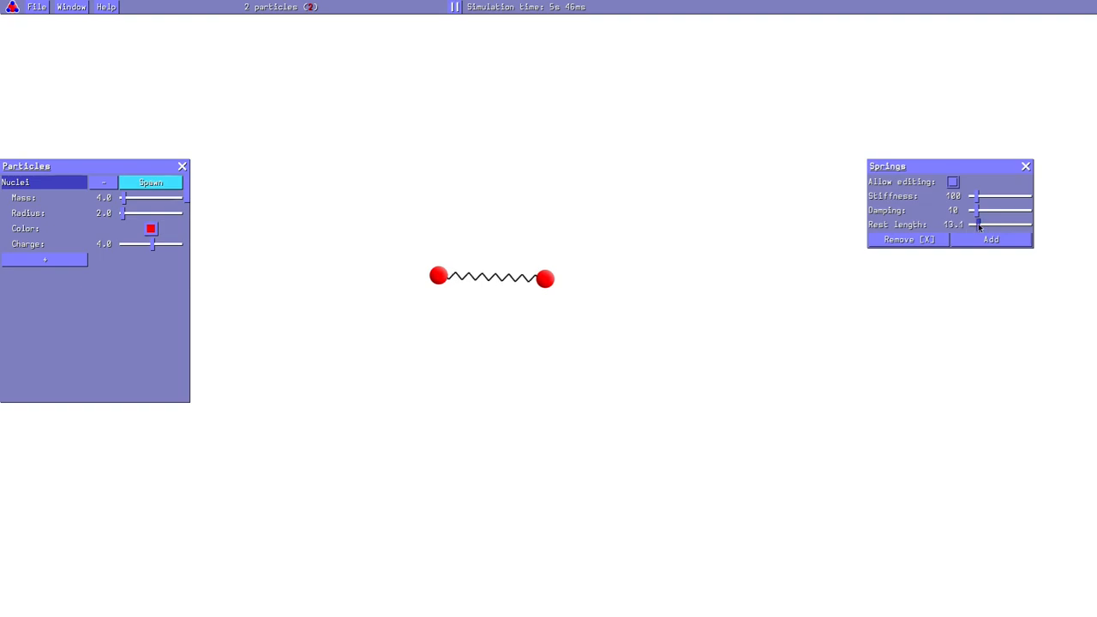
{"action": "left_click_drag", "start_coordinate": [979, 225], "coordinate": [970, 224]}
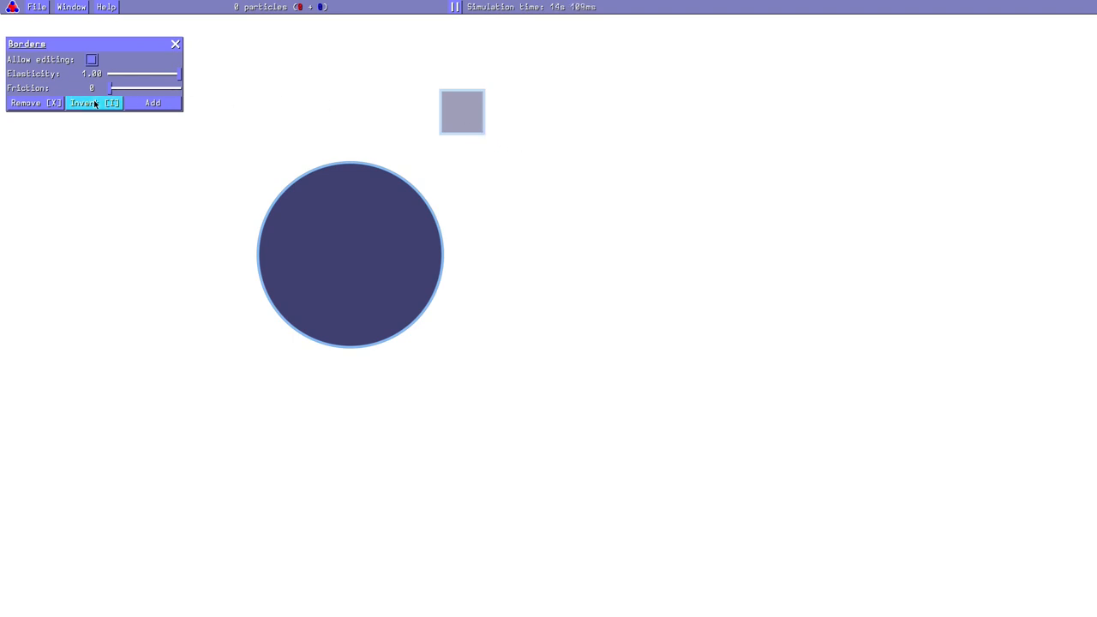
- Invert the circular and rectangular borders, then bring up the Particles settings
{"action": "left_click", "coordinate": [93, 102]}
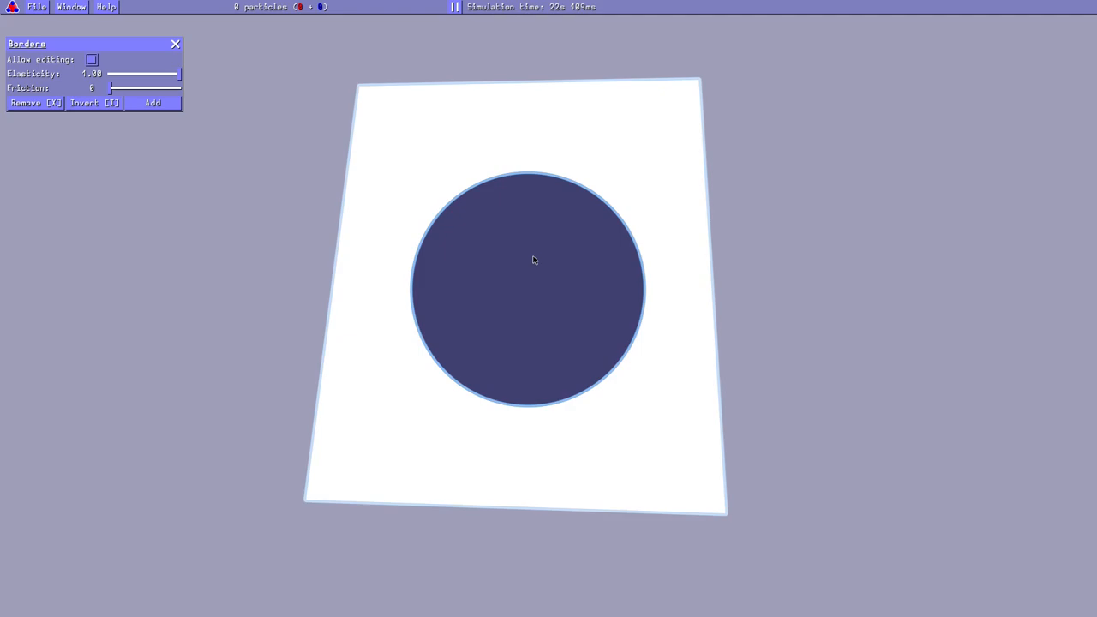
{"action": "left_click", "coordinate": [72, 9]}
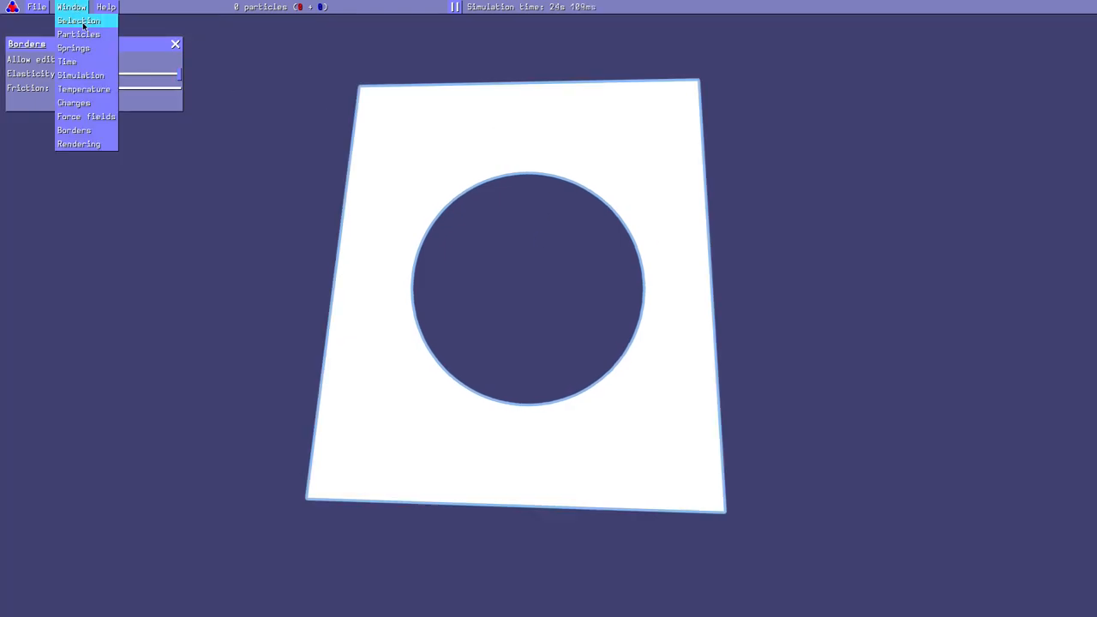
{"action": "left_click", "coordinate": [76, 32]}
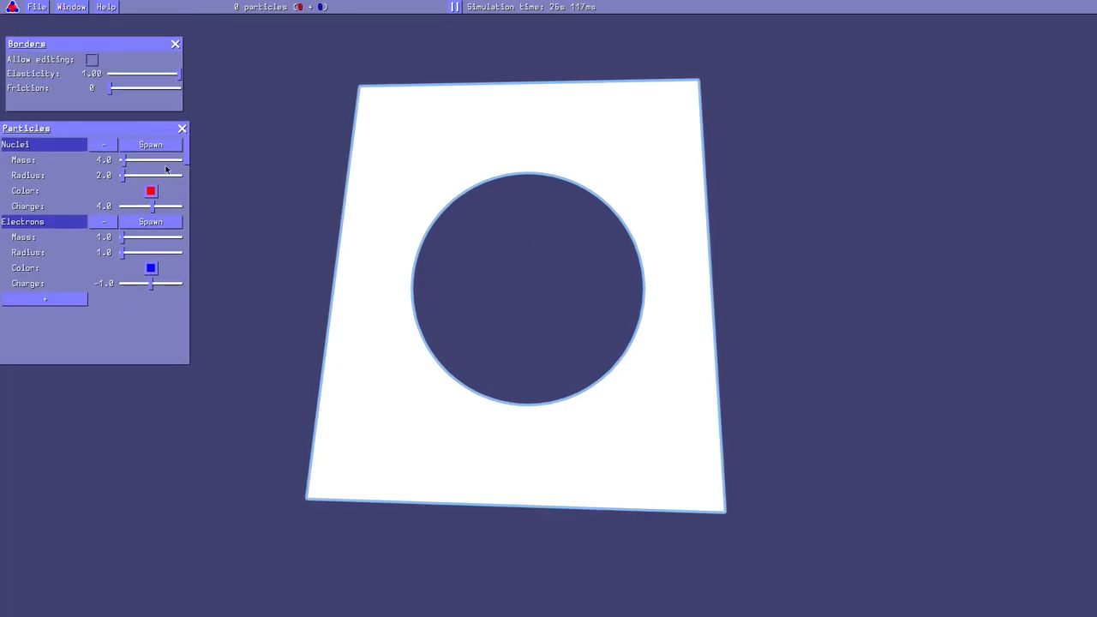
{"action": "left_click", "coordinate": [150, 144]}
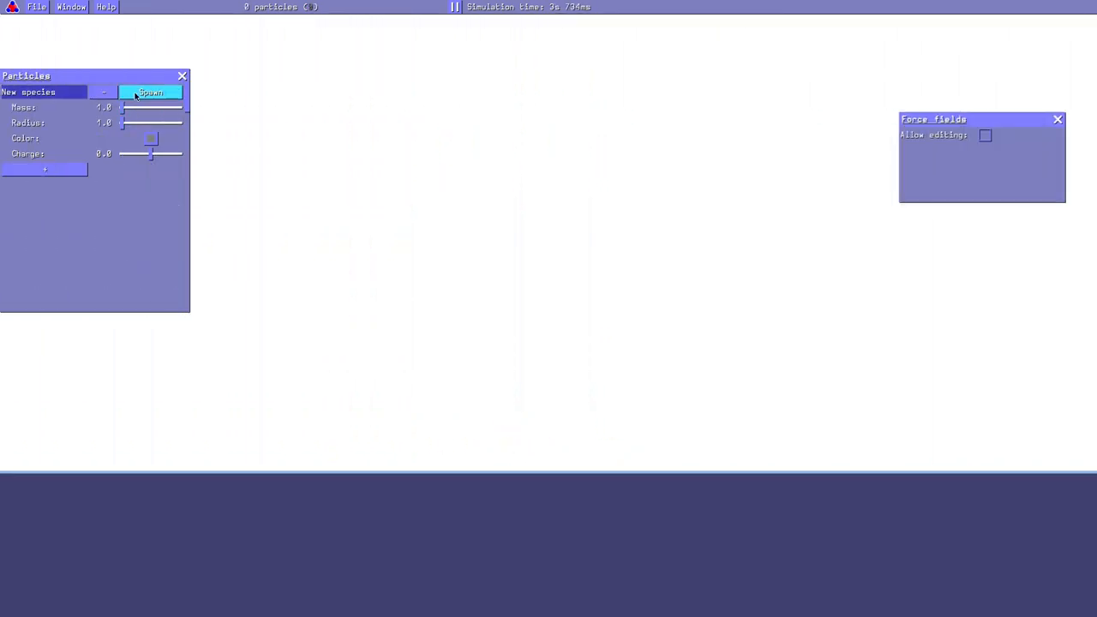
- Spawn new-species particles and add a gravity force field with strength about 136
{"action": "left_click", "coordinate": [151, 92]}
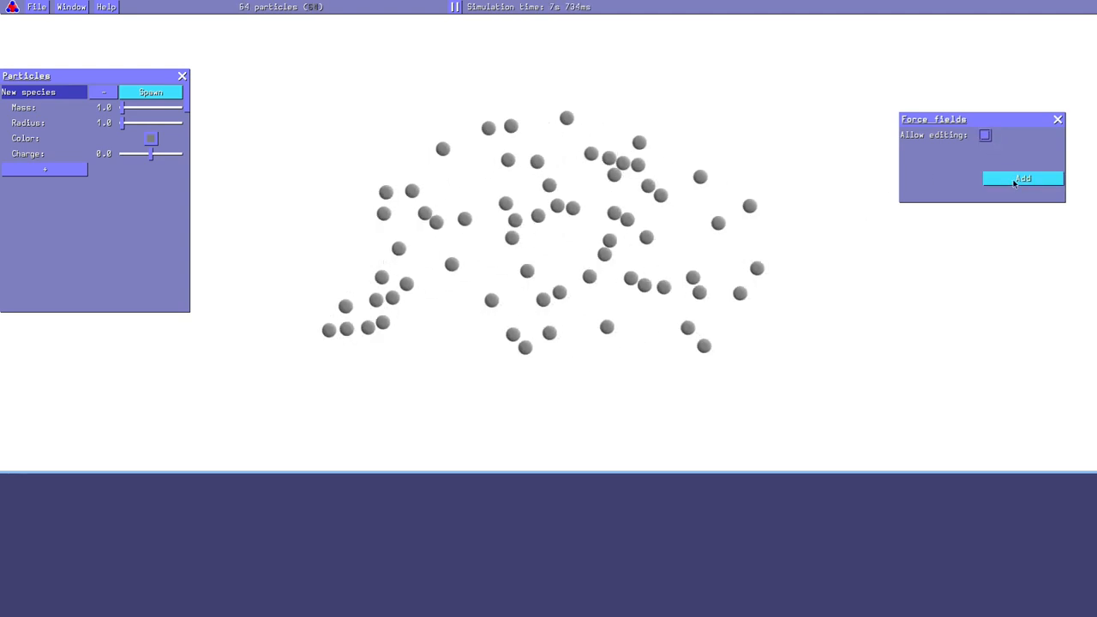
{"action": "left_click", "coordinate": [1021, 178]}
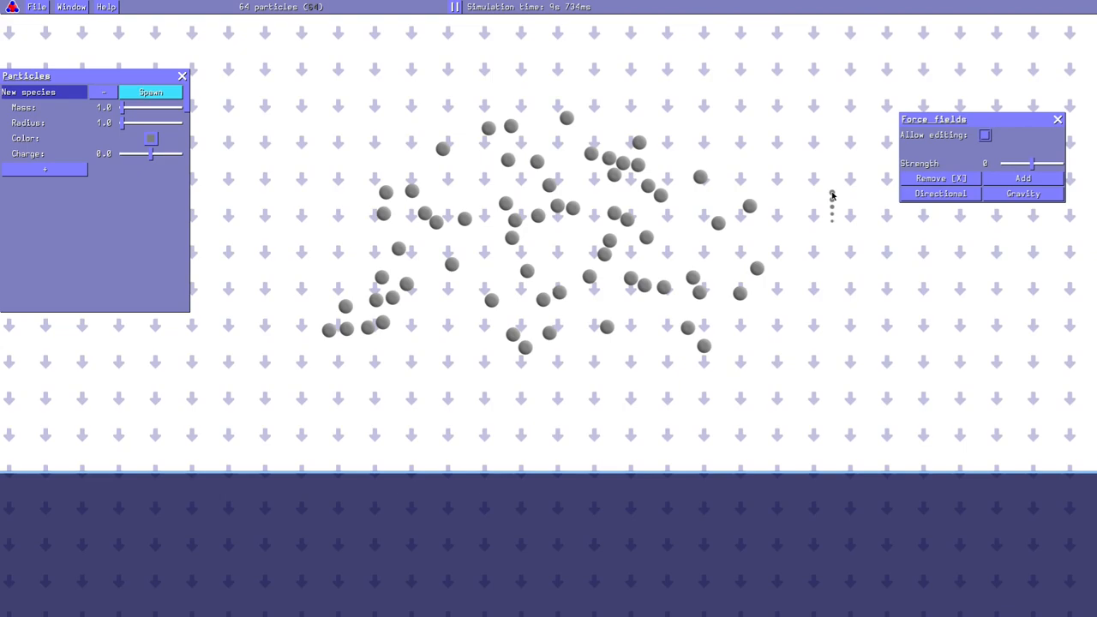
{"action": "left_click", "coordinate": [1024, 193]}
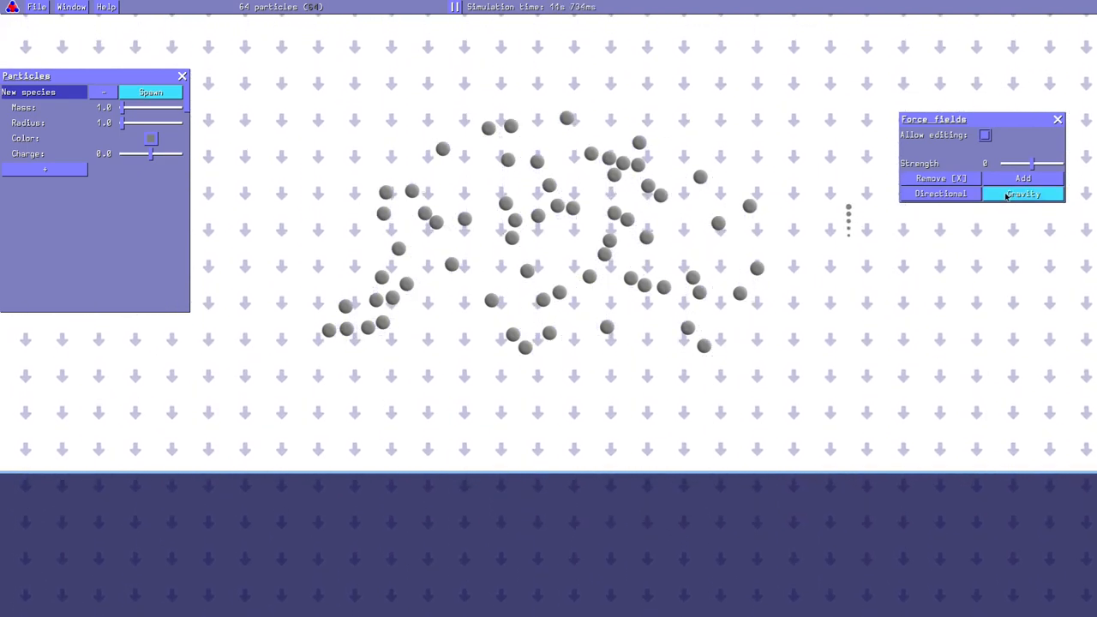
{"action": "left_click_drag", "start_coordinate": [998, 163], "coordinate": [1037, 164]}
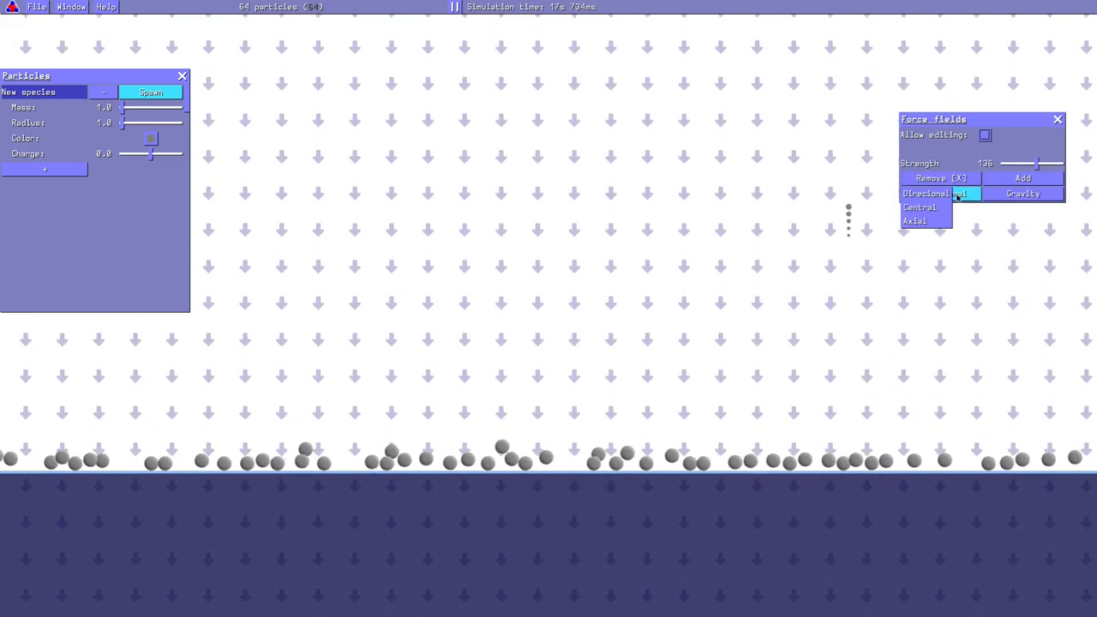
{"action": "left_click", "coordinate": [919, 206]}
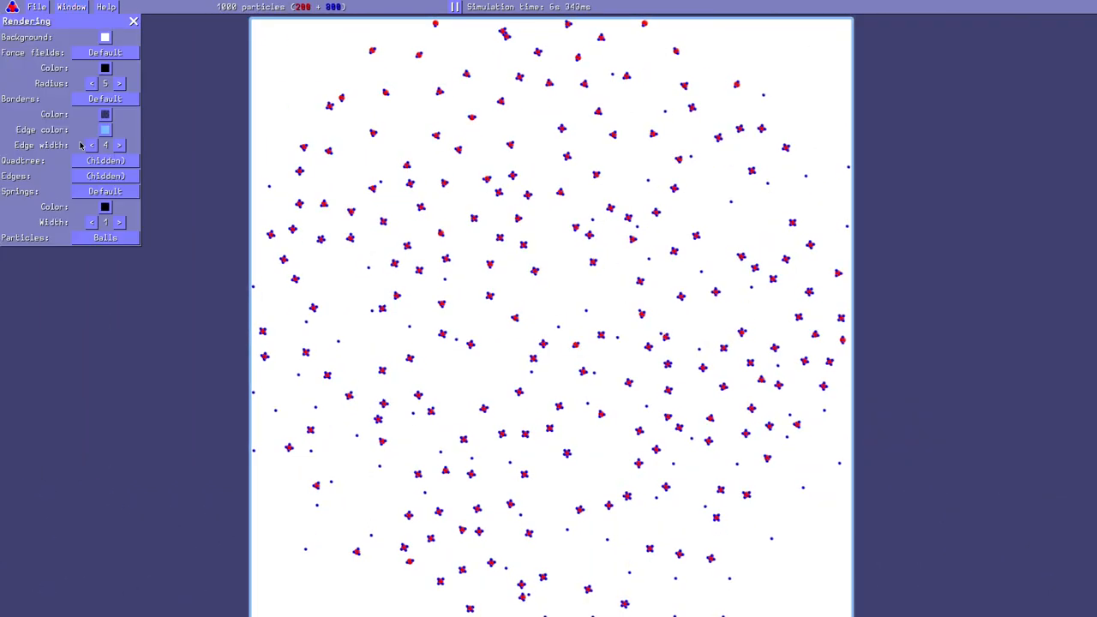
- Render the 1000-particle scene as a glowing heatmap on a black background
{"action": "left_click", "coordinate": [105, 37]}
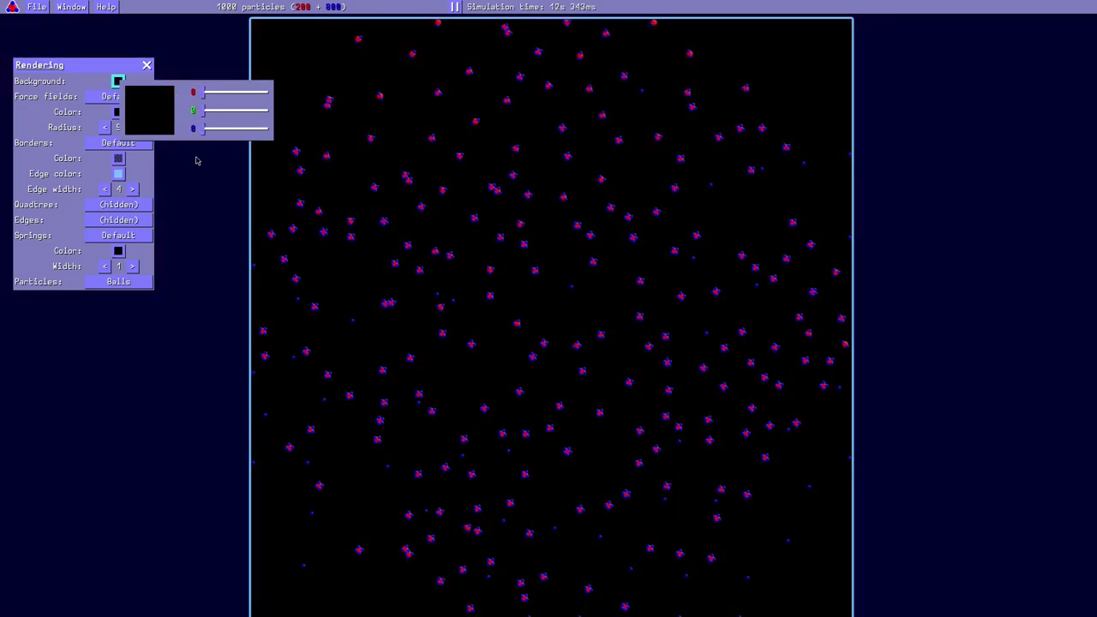
{"action": "left_click", "coordinate": [119, 281]}
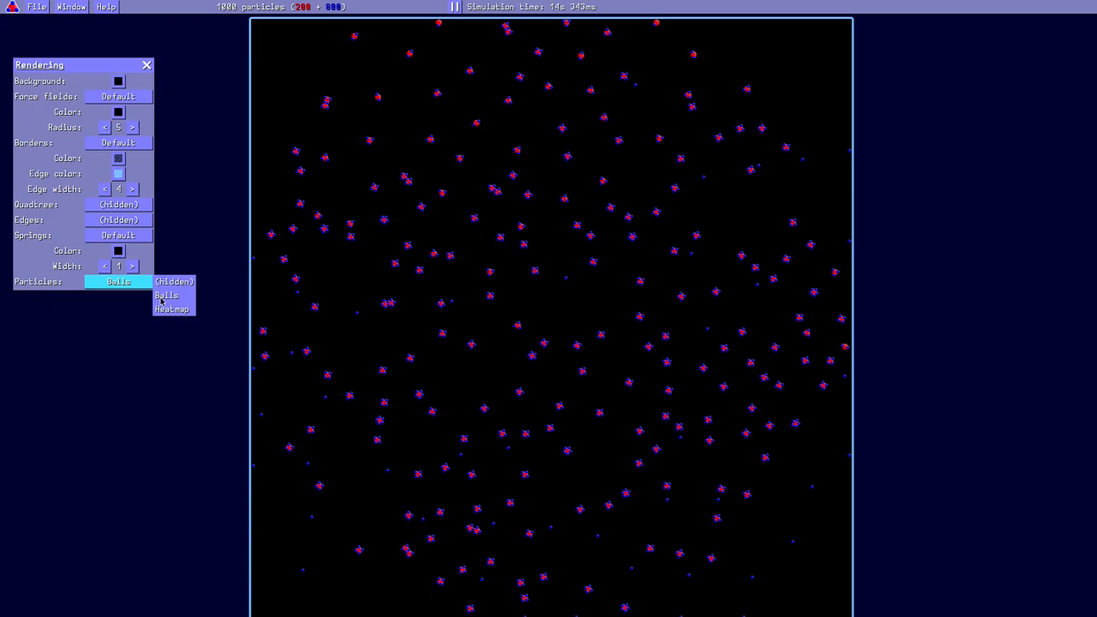
{"action": "left_click", "coordinate": [172, 309]}
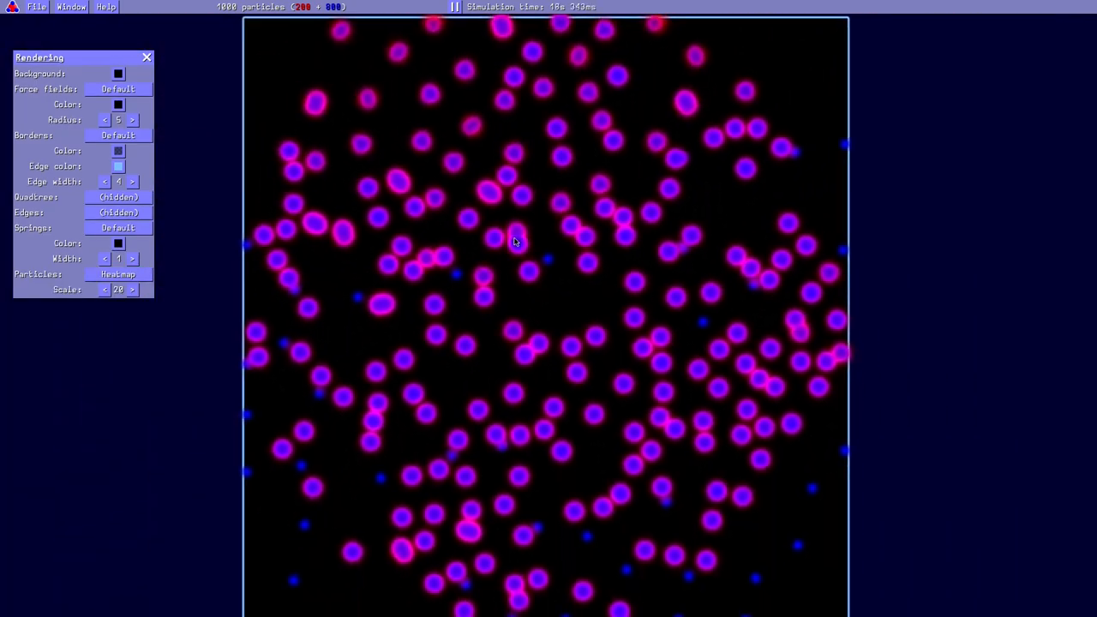
{"action": "left_click", "coordinate": [118, 212]}
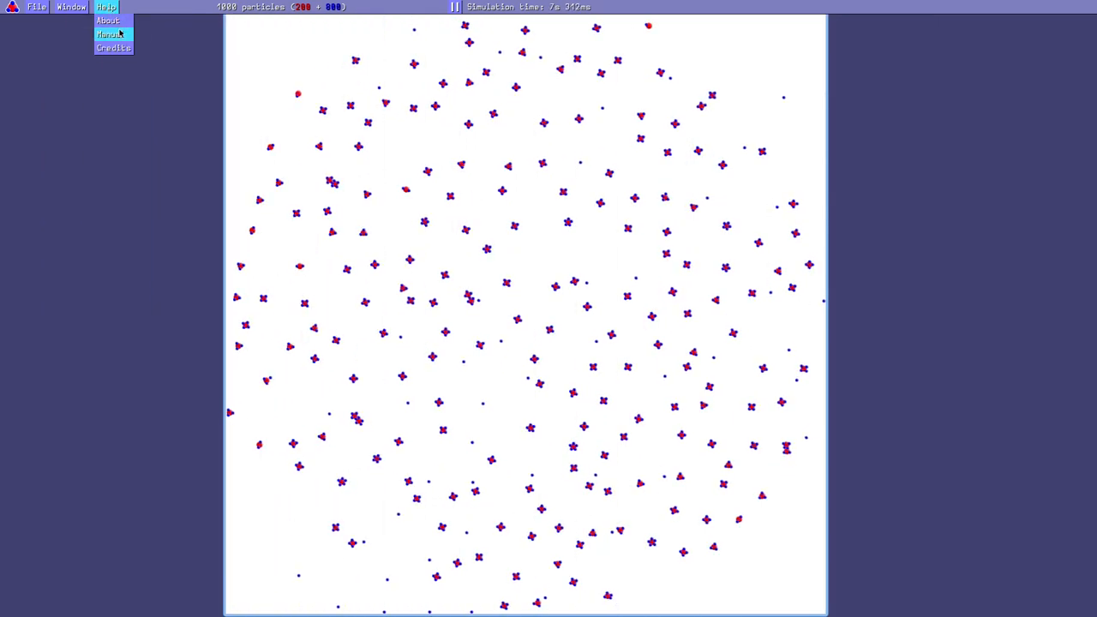
- Browse the manual's Simulation, Particles and Charges topics
{"action": "left_click", "coordinate": [110, 34]}
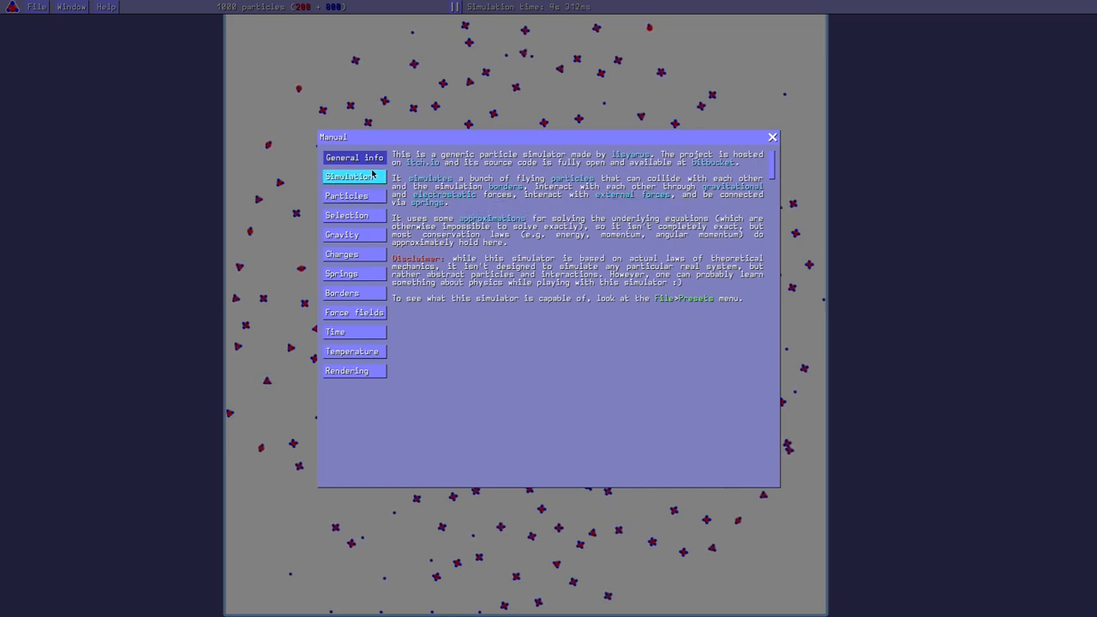
{"action": "left_click", "coordinate": [353, 176]}
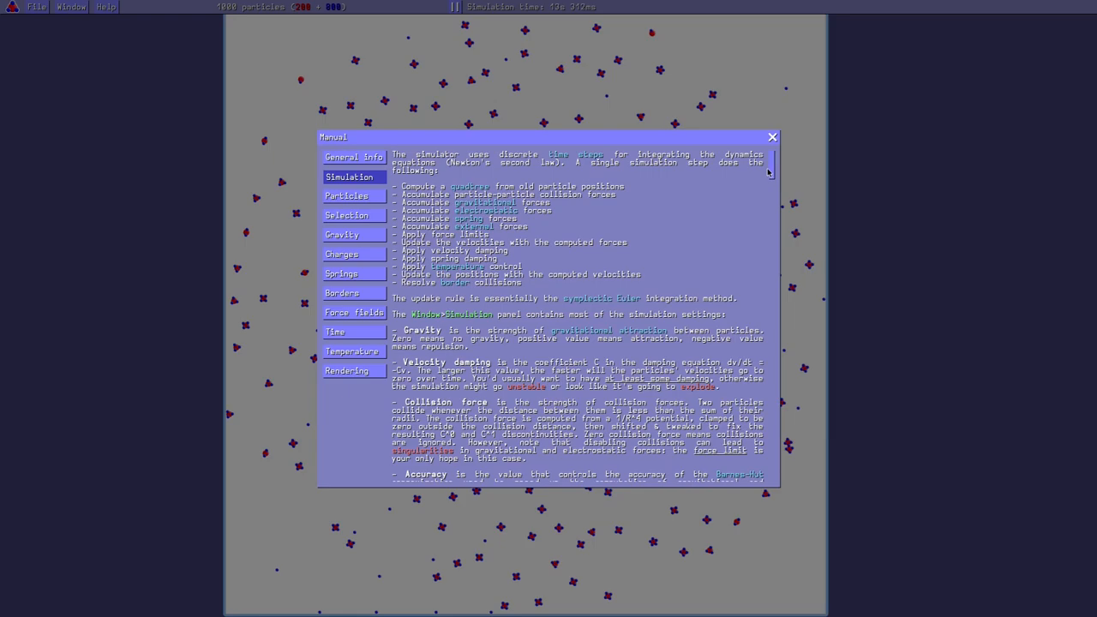
{"action": "scroll", "scroll_direction": "down", "scroll_amount": 3}
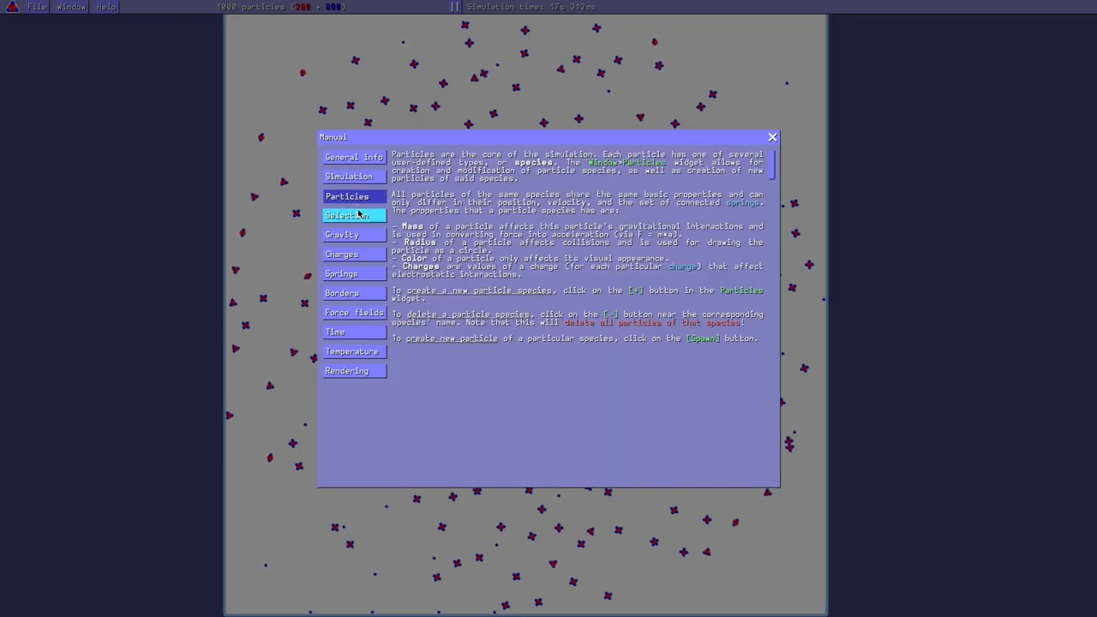
{"action": "left_click", "coordinate": [348, 254]}
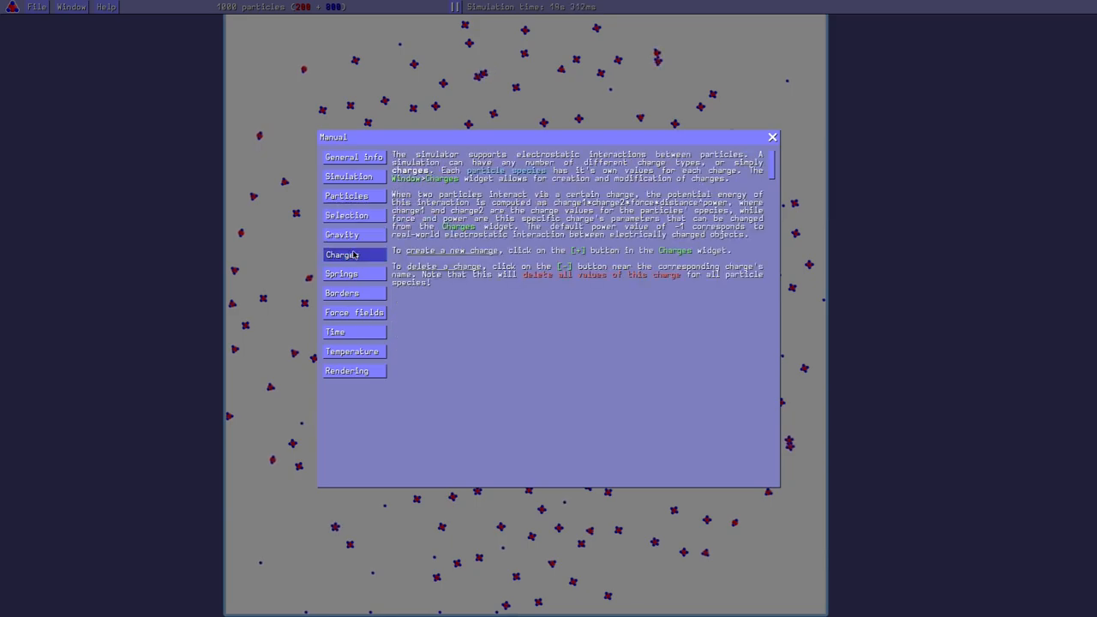
{"action": "left_click", "coordinate": [771, 136]}
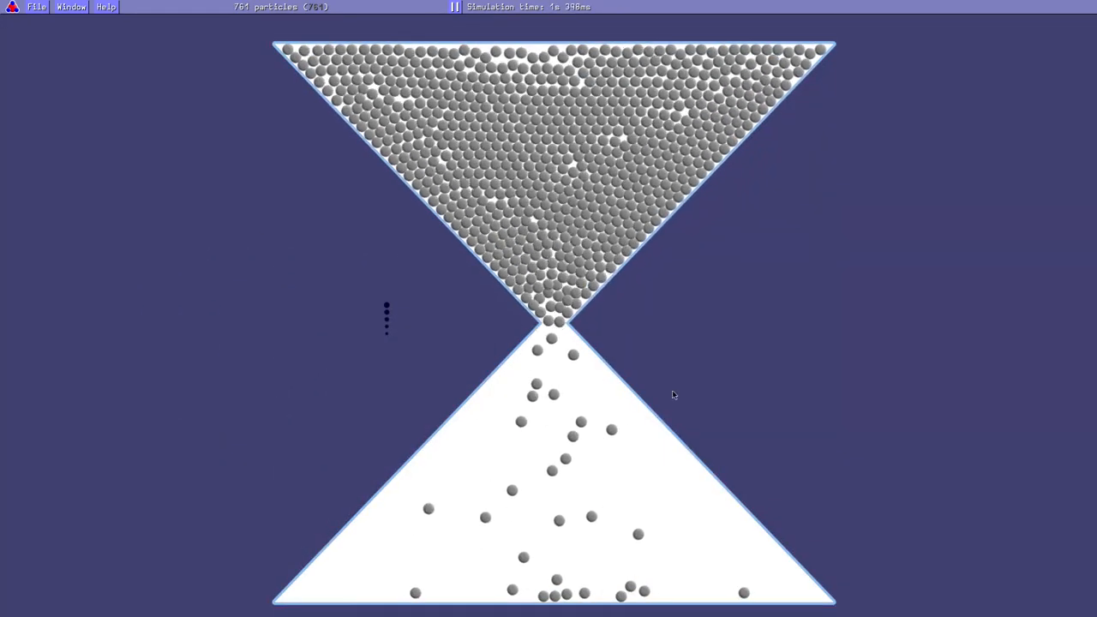
- Lower the Velocity damping slider in the Simulation settings window
{"action": "left_click", "coordinate": [71, 7]}
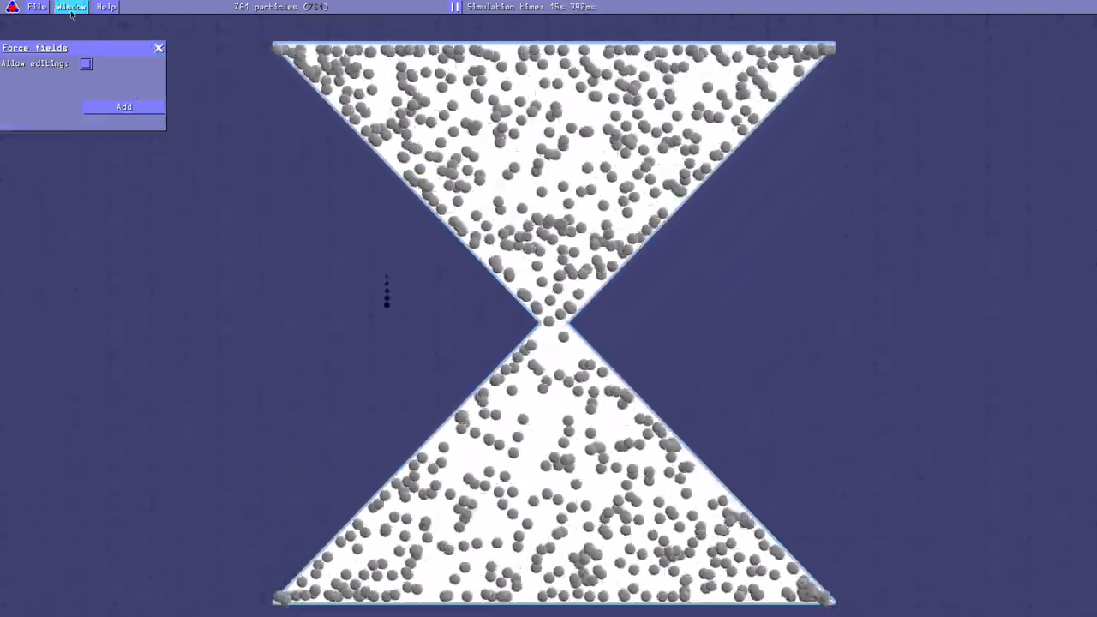
{"action": "left_click", "coordinate": [70, 6]}
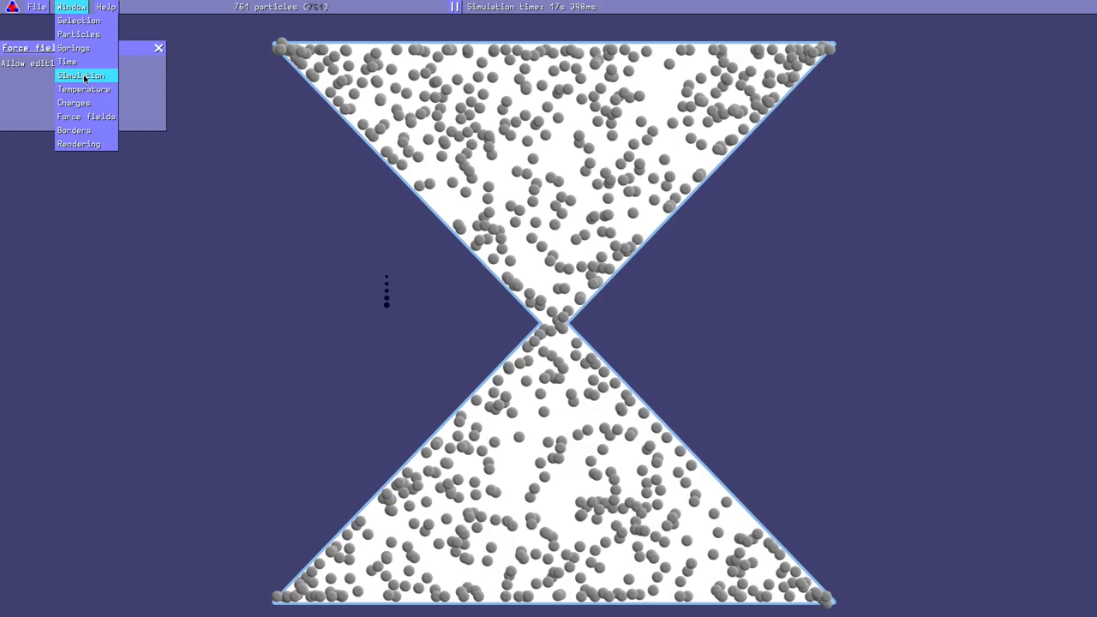
{"action": "left_click", "coordinate": [83, 75]}
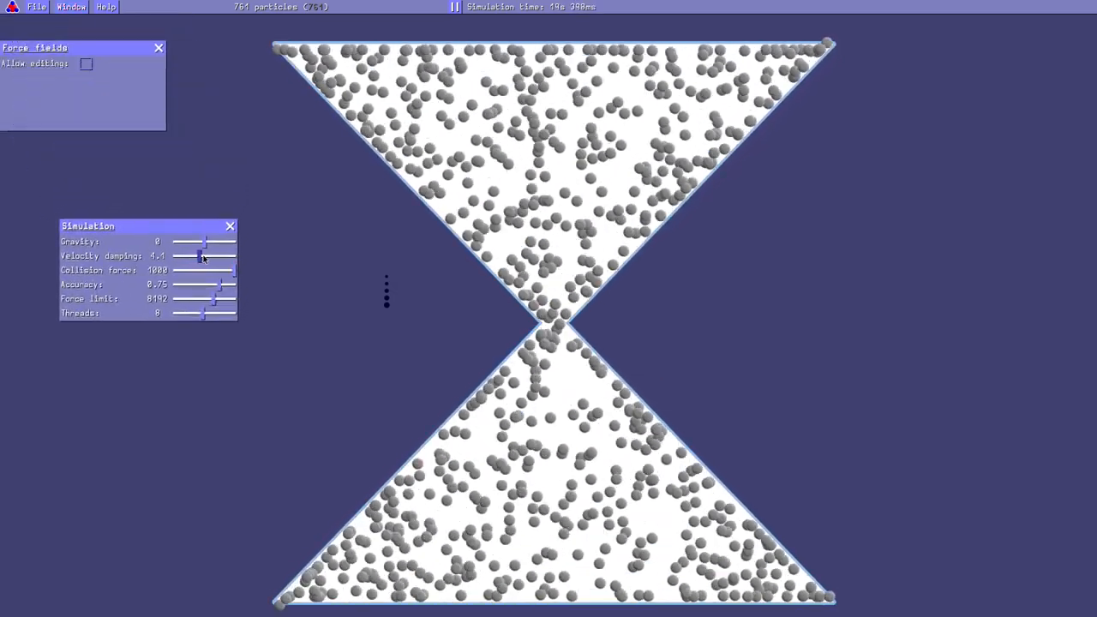
{"action": "left_click_drag", "start_coordinate": [203, 256], "coordinate": [195, 255]}
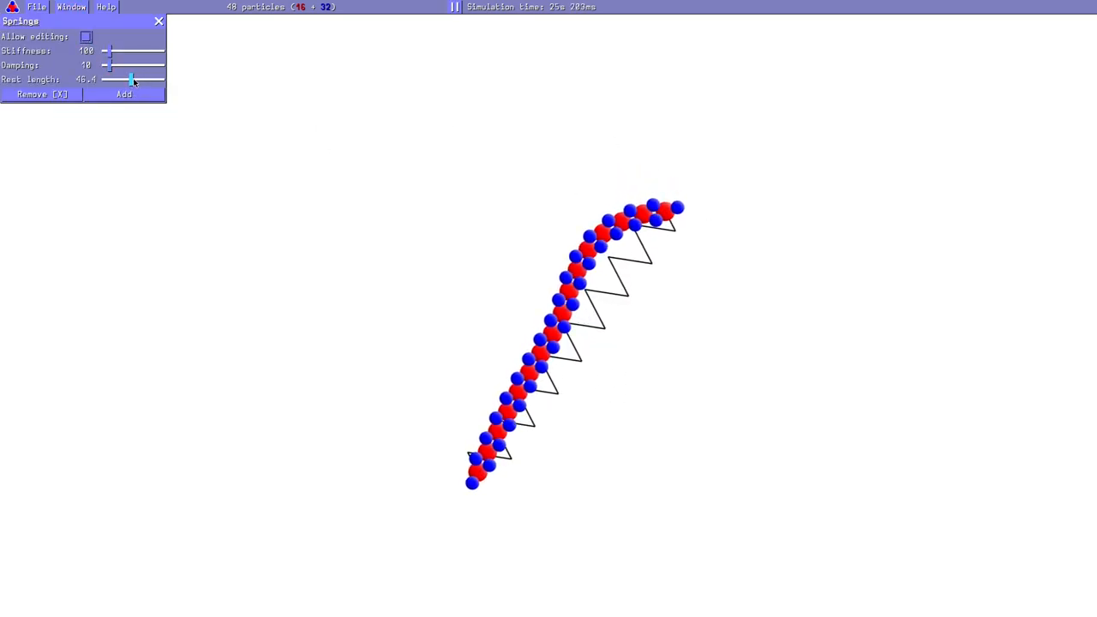
- Drag the spring Rest length from 46.4 down to about 2.4 to curl the chain
{"action": "left_click_drag", "start_coordinate": [131, 79], "coordinate": [122, 78]}
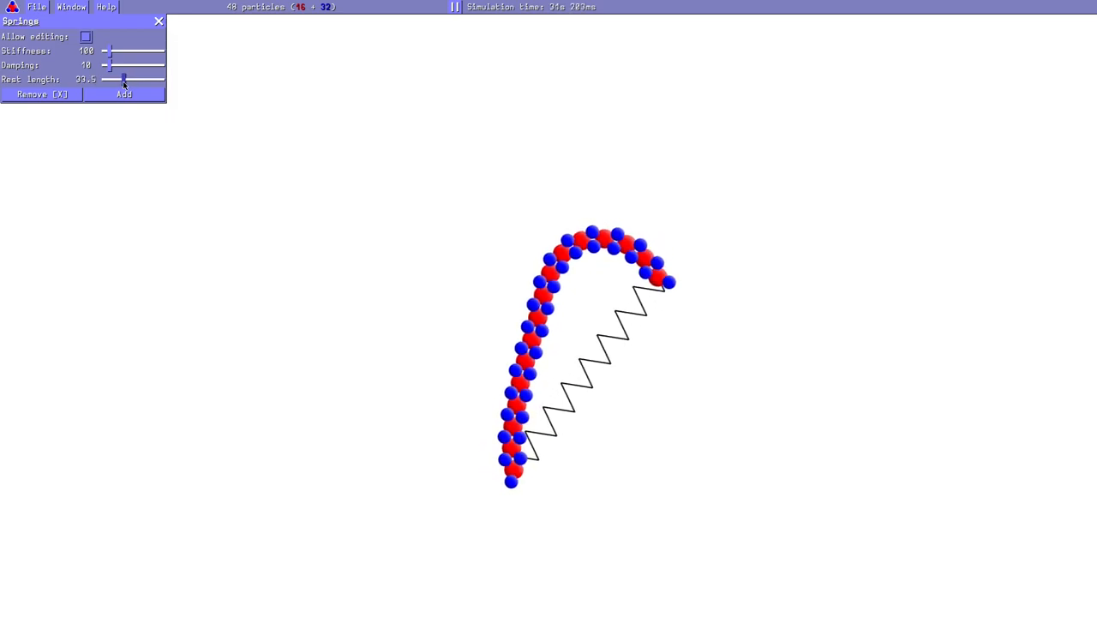
{"action": "left_click_drag", "start_coordinate": [122, 79], "coordinate": [103, 79]}
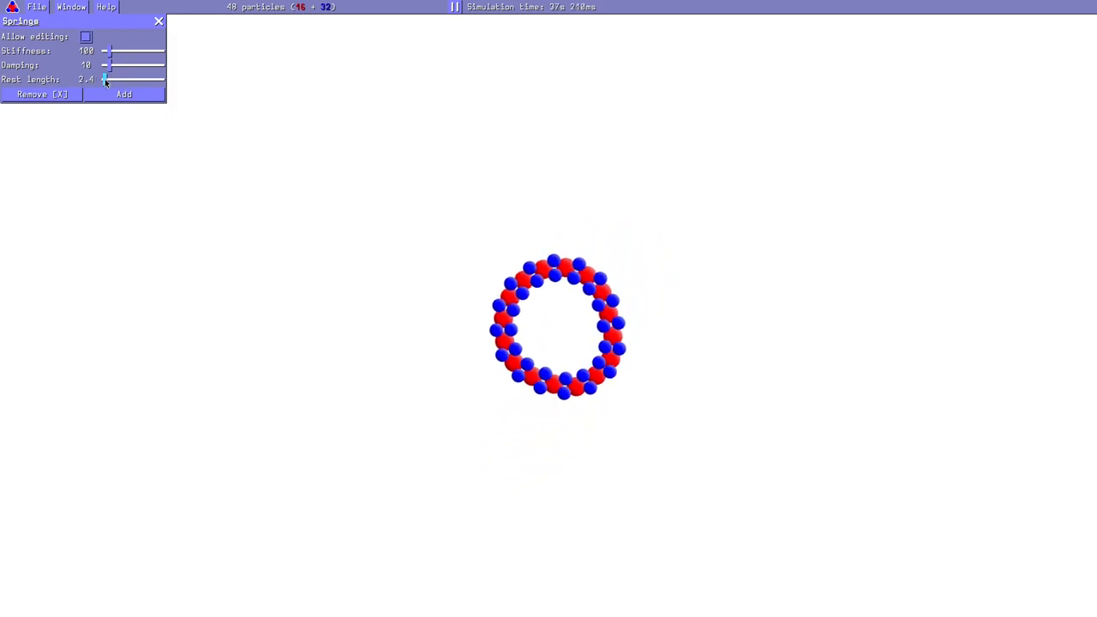
{"action": "left_click", "coordinate": [158, 20]}
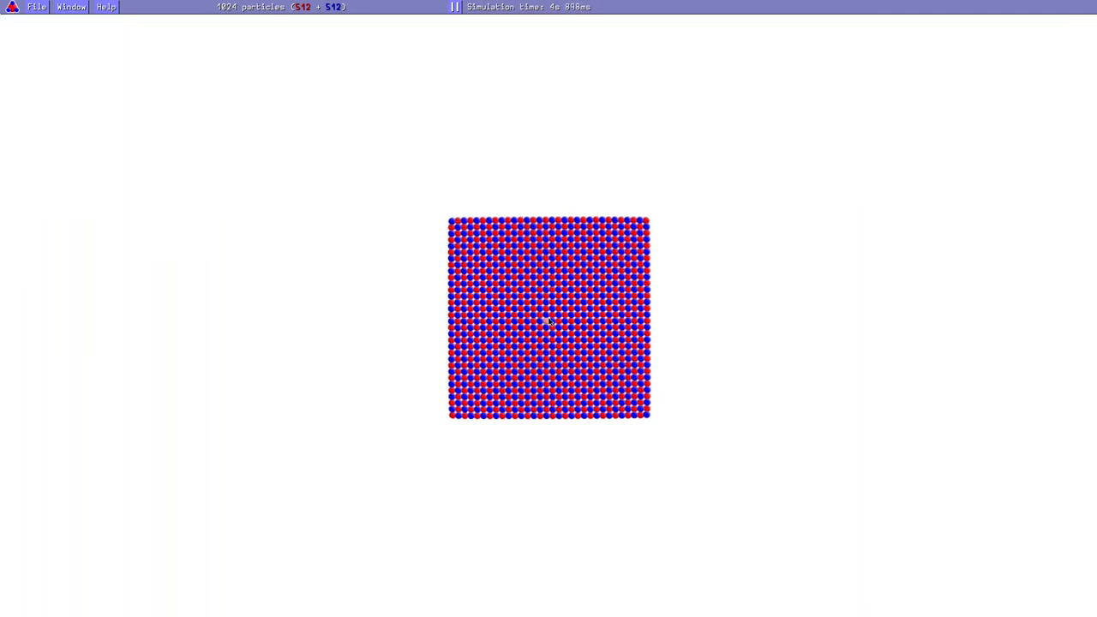
- Show the Particles window with the Nuclei and Electrons species settings
{"action": "left_click", "coordinate": [76, 8]}
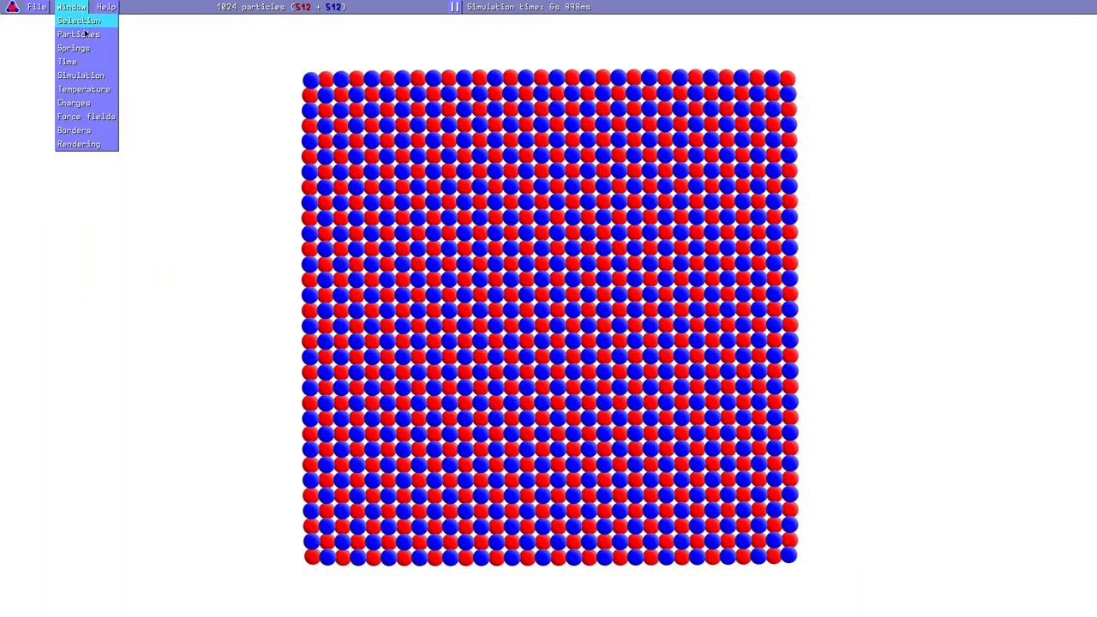
{"action": "left_click", "coordinate": [71, 33]}
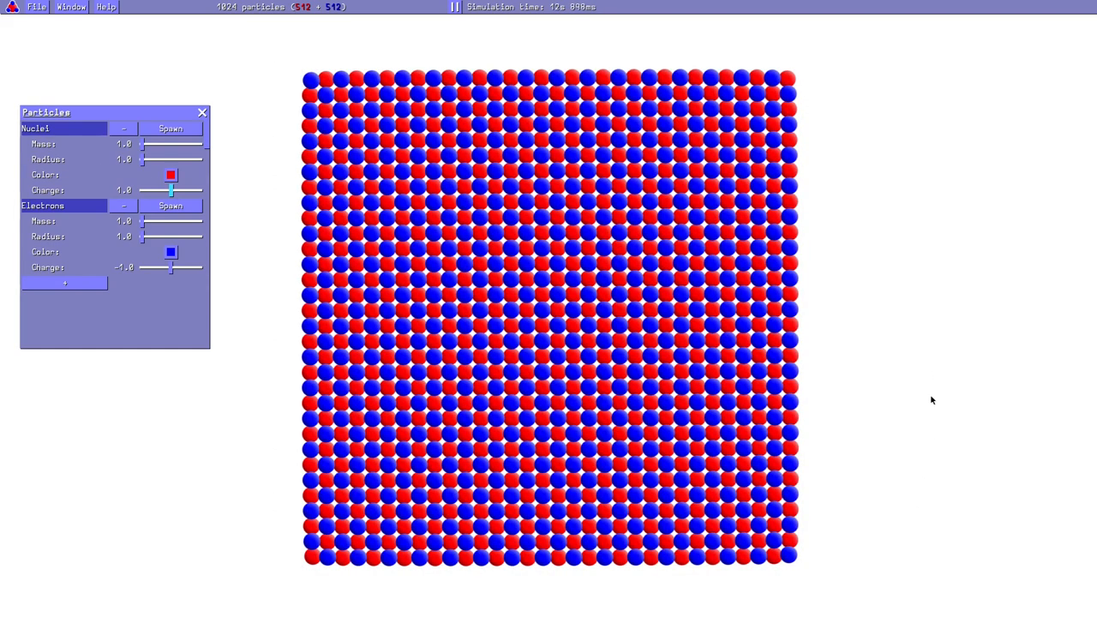
{"action": "left_click", "coordinate": [201, 113]}
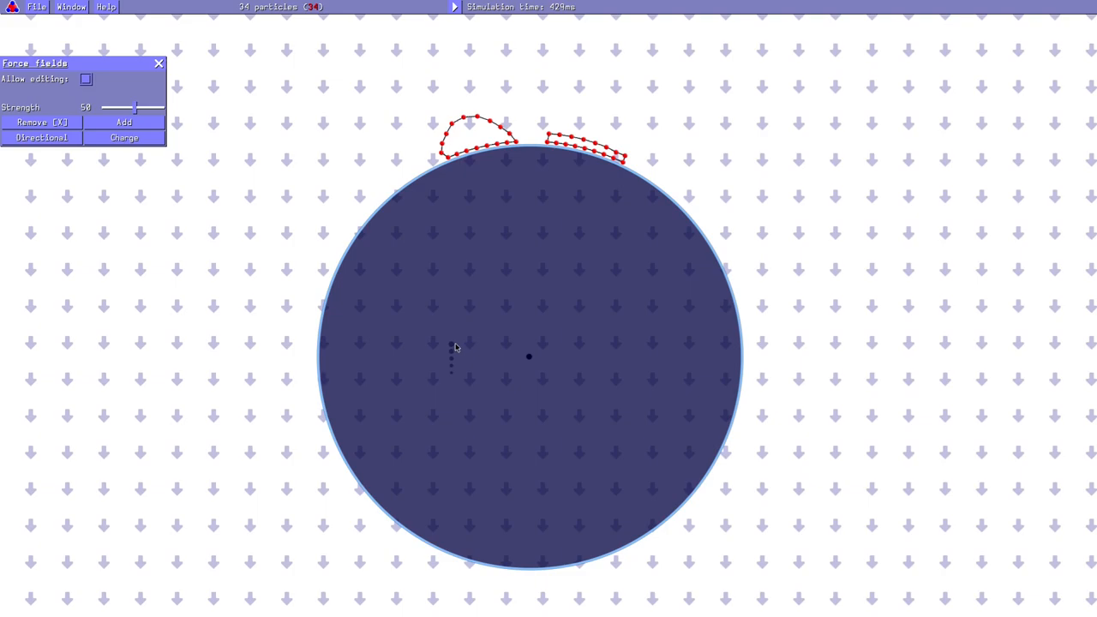
{"action": "mouse_move", "coordinate": [452, 347]}
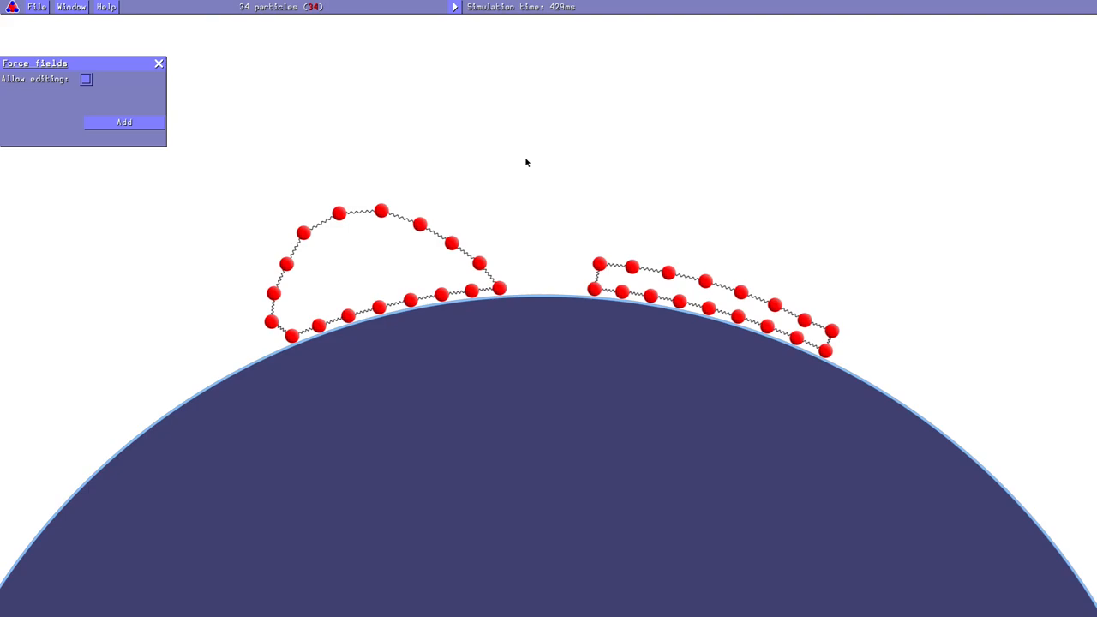
{"action": "mouse_move", "coordinate": [519, 180]}
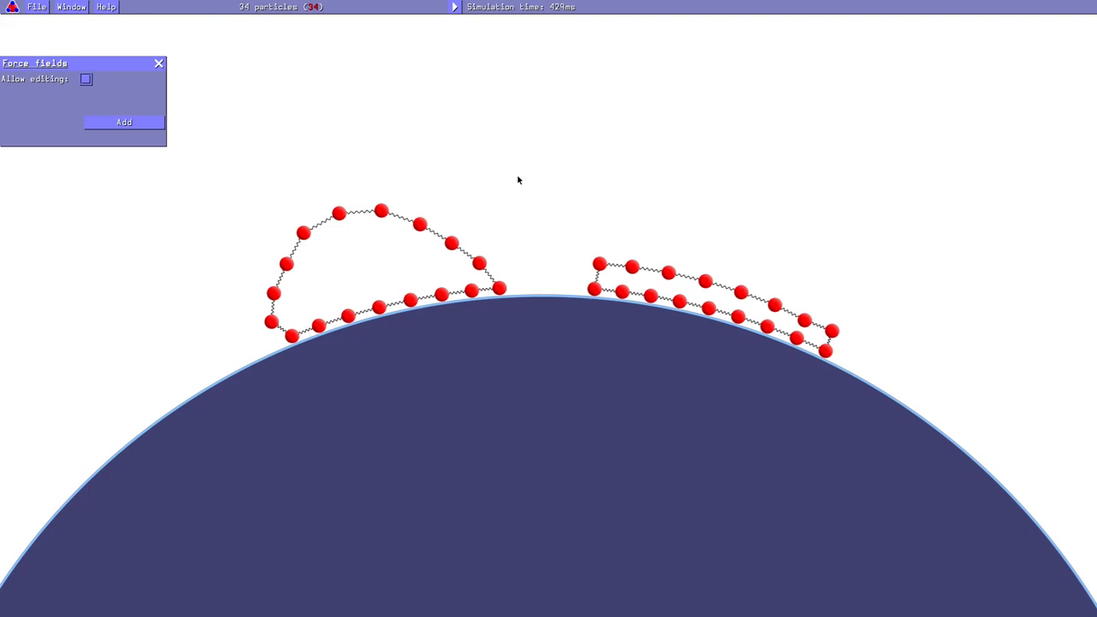
{"action": "mouse_move", "coordinate": [536, 205]}
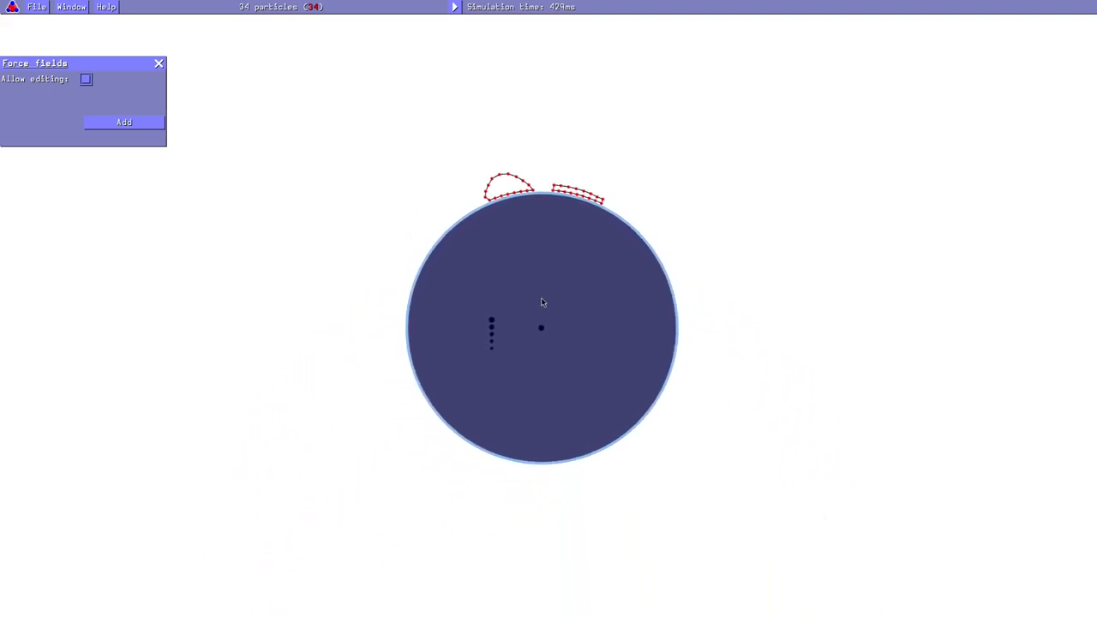
- Run the simulation and select one of the spring-linked shapes
{"action": "left_click", "coordinate": [86, 79]}
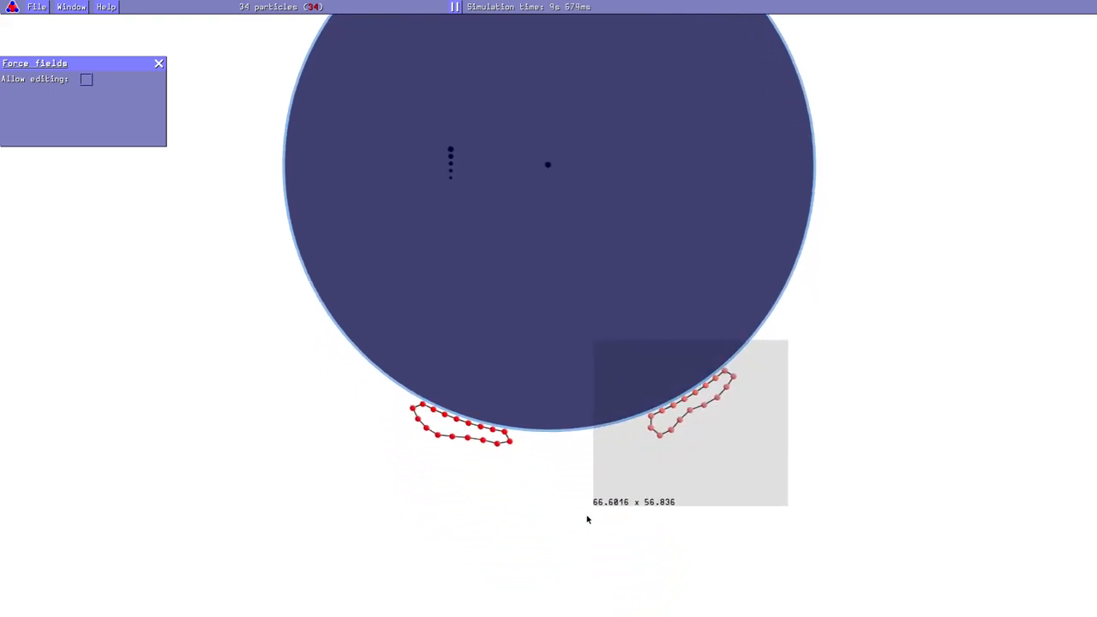
{"action": "left_click", "coordinate": [452, 9]}
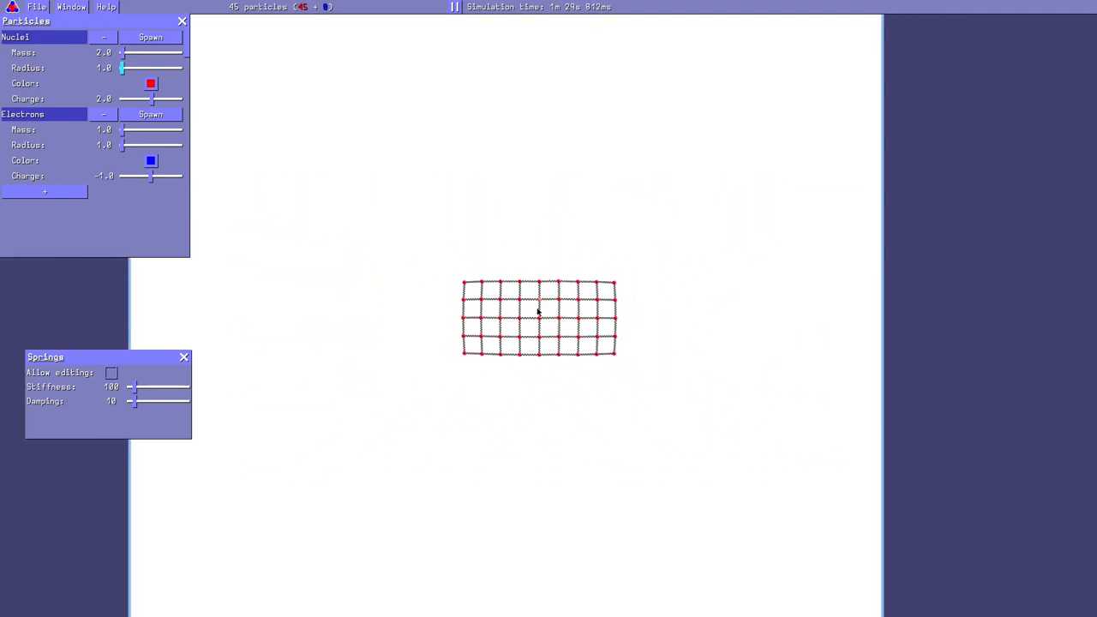
- Spawn ten blue electrons from the Electrons species around the nucleus grid
{"action": "left_click", "coordinate": [150, 113]}
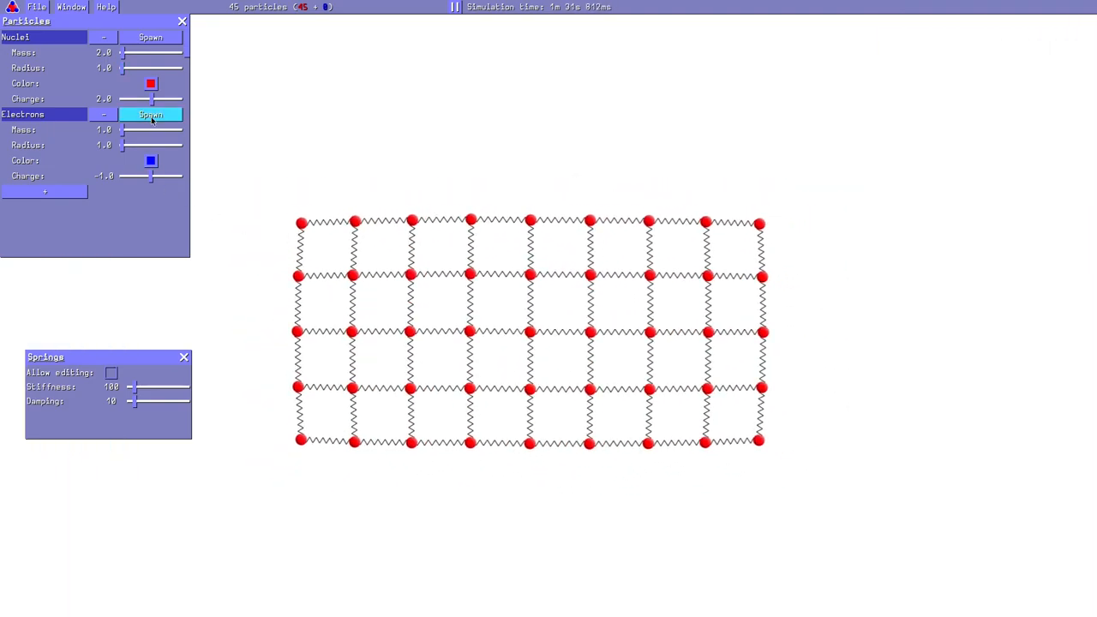
{"action": "left_click", "coordinate": [153, 114]}
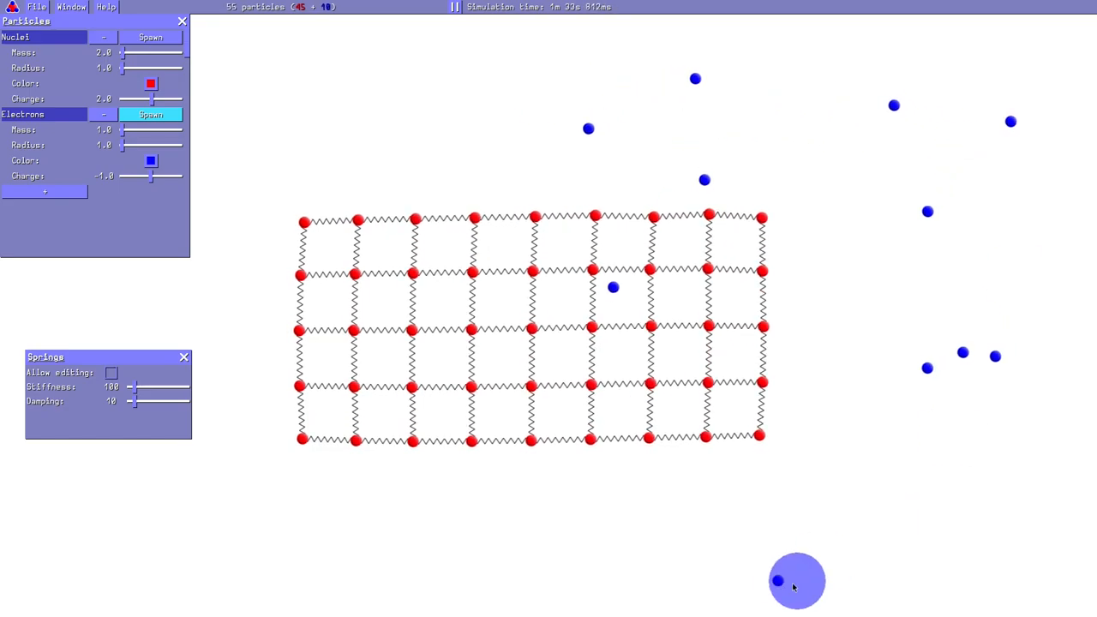